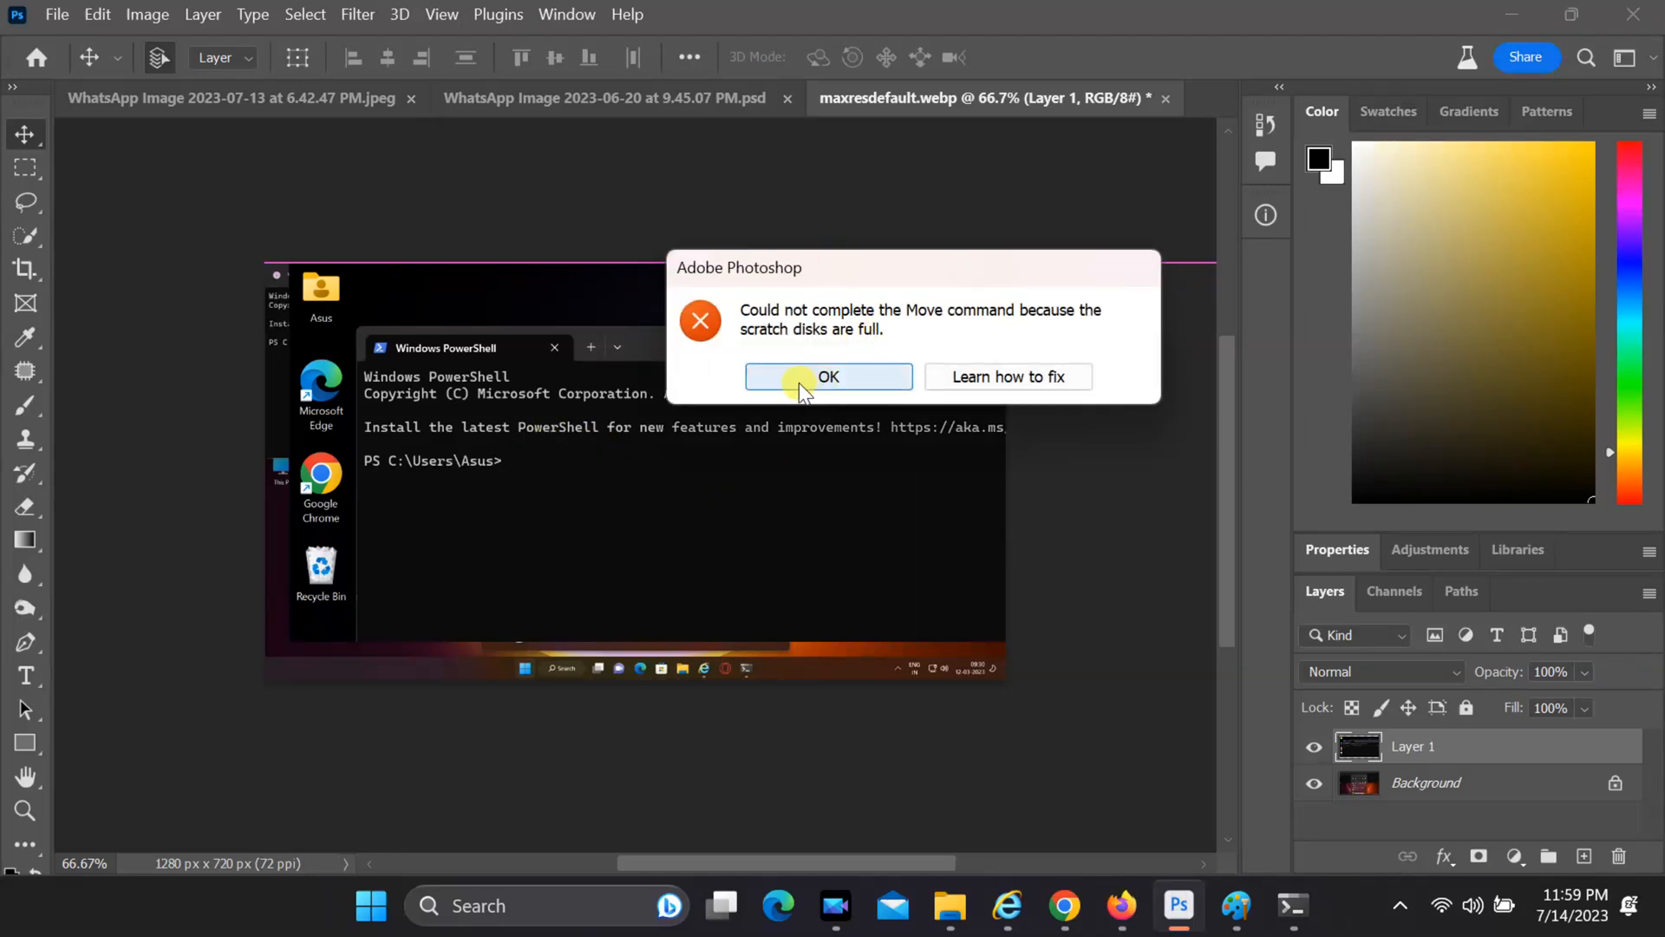
- Dismiss the 'scratch disks are full' error that blocked moving Layer 1
click(828, 378)
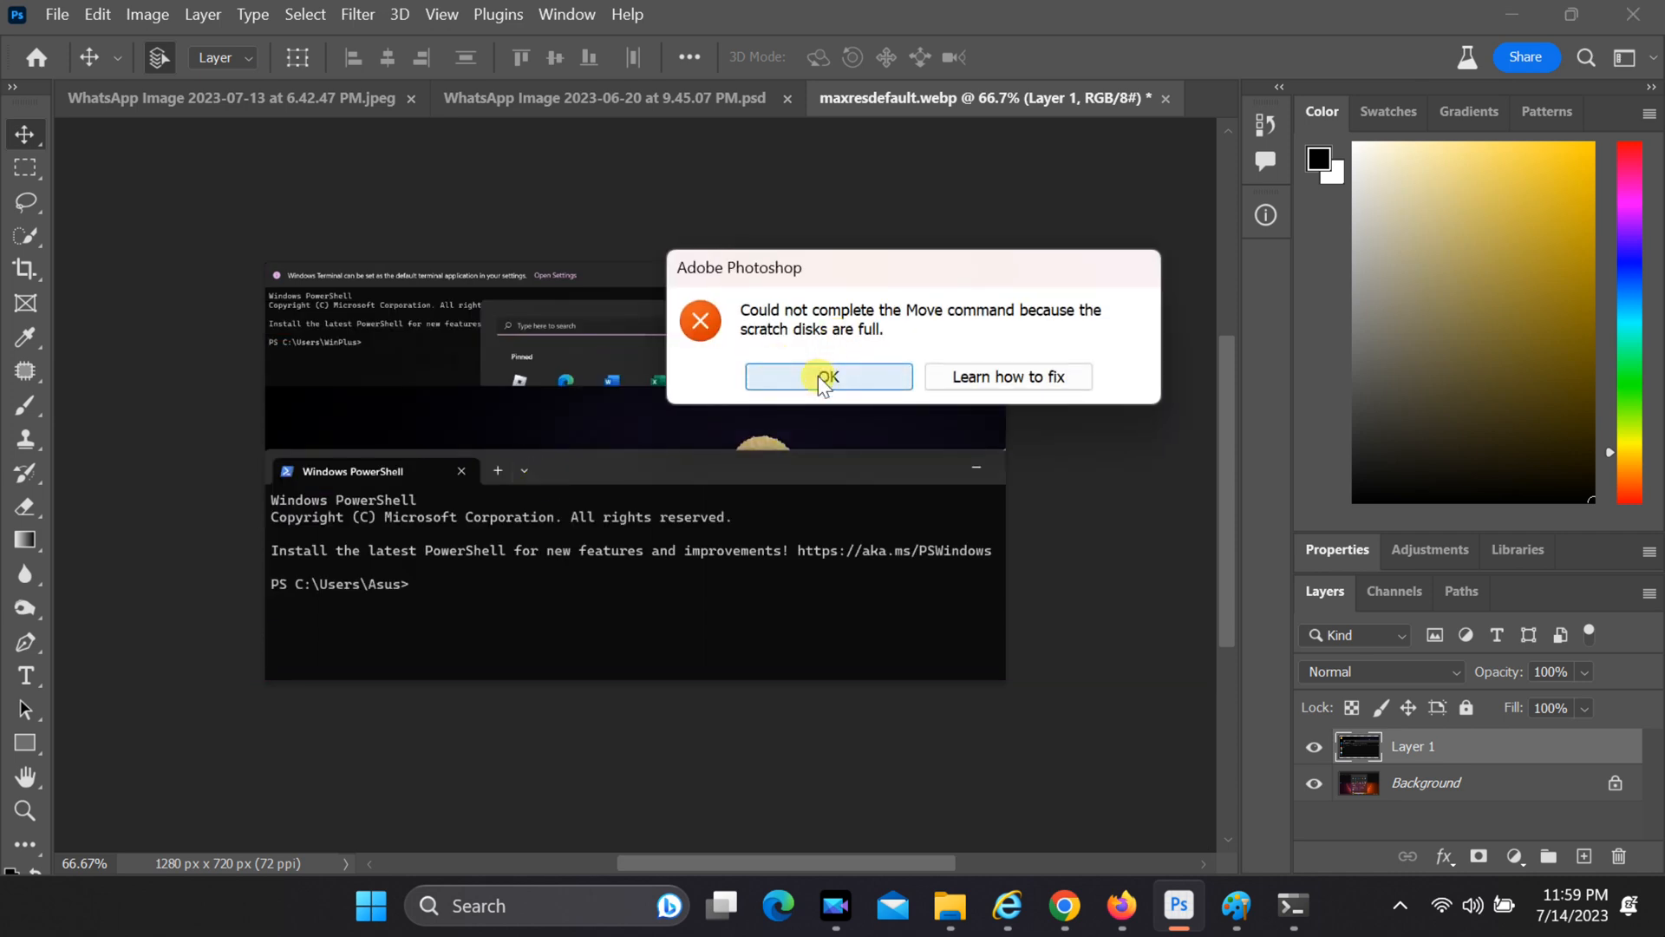
click(828, 375)
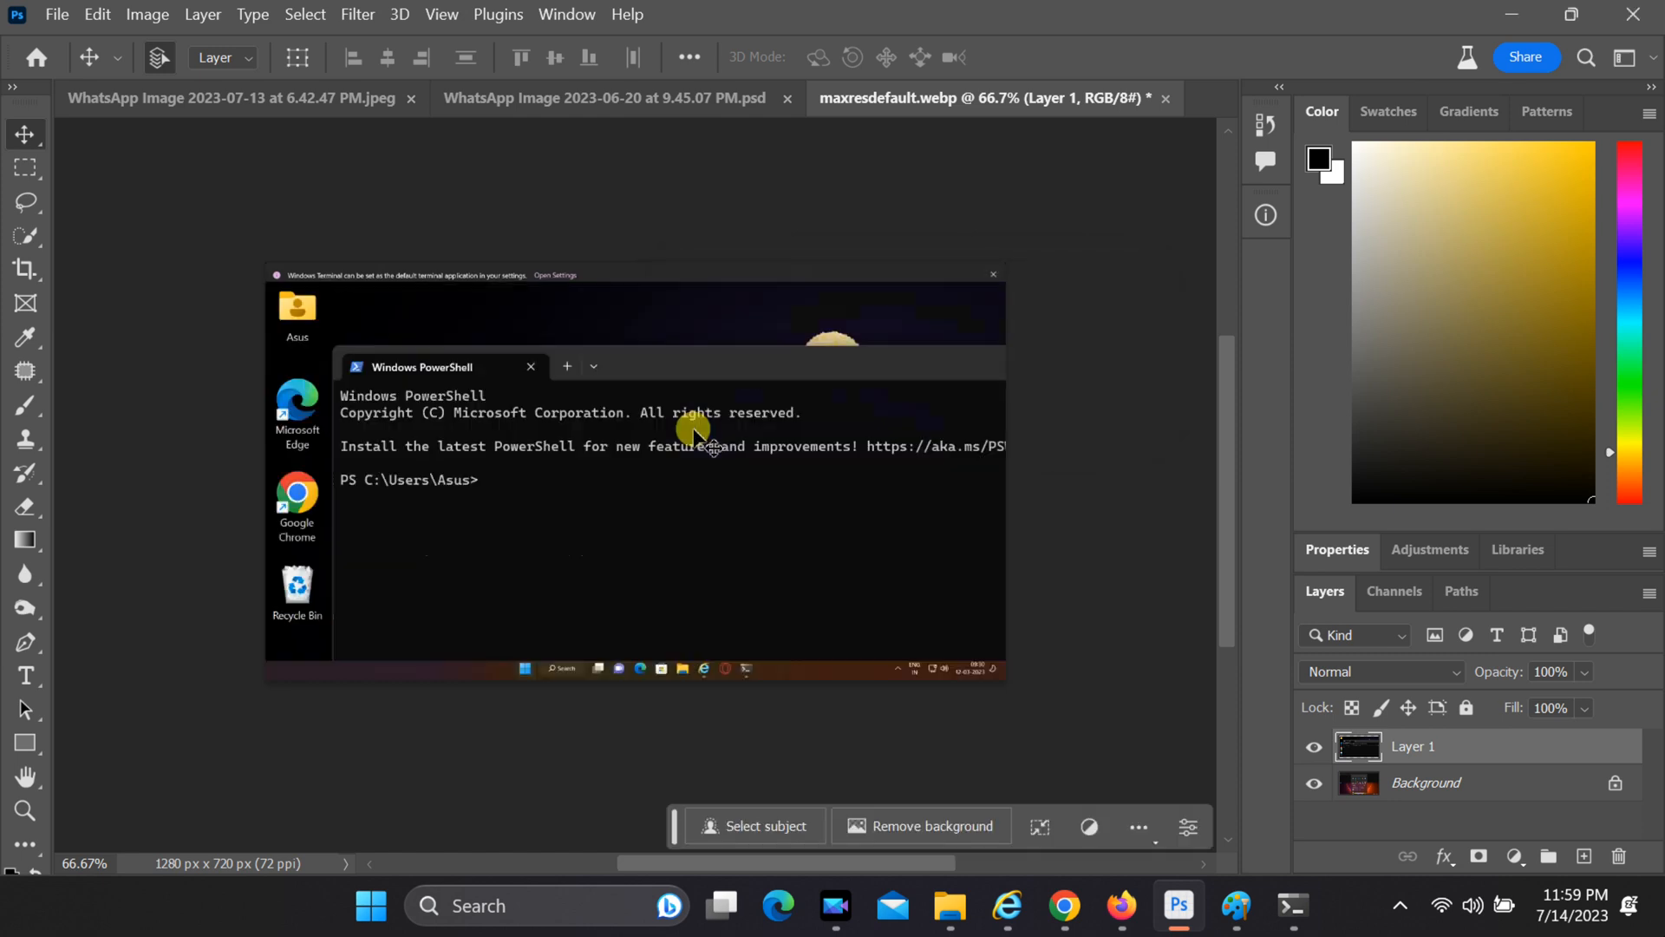
mouse_move(677, 472)
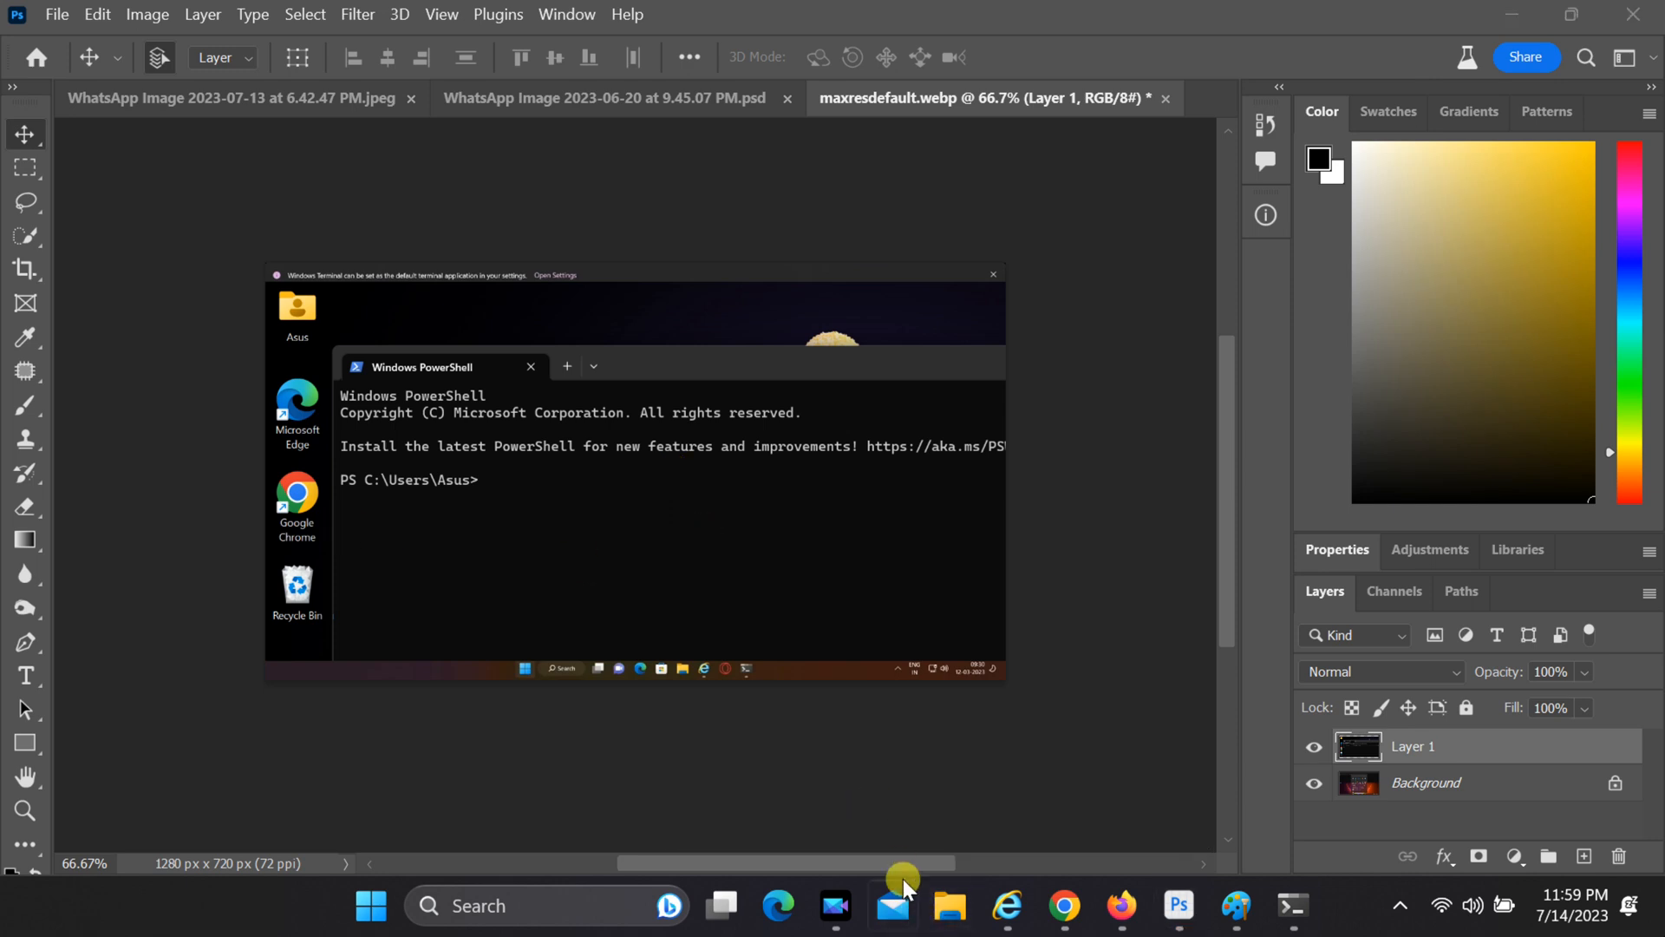
mouse_move(943, 906)
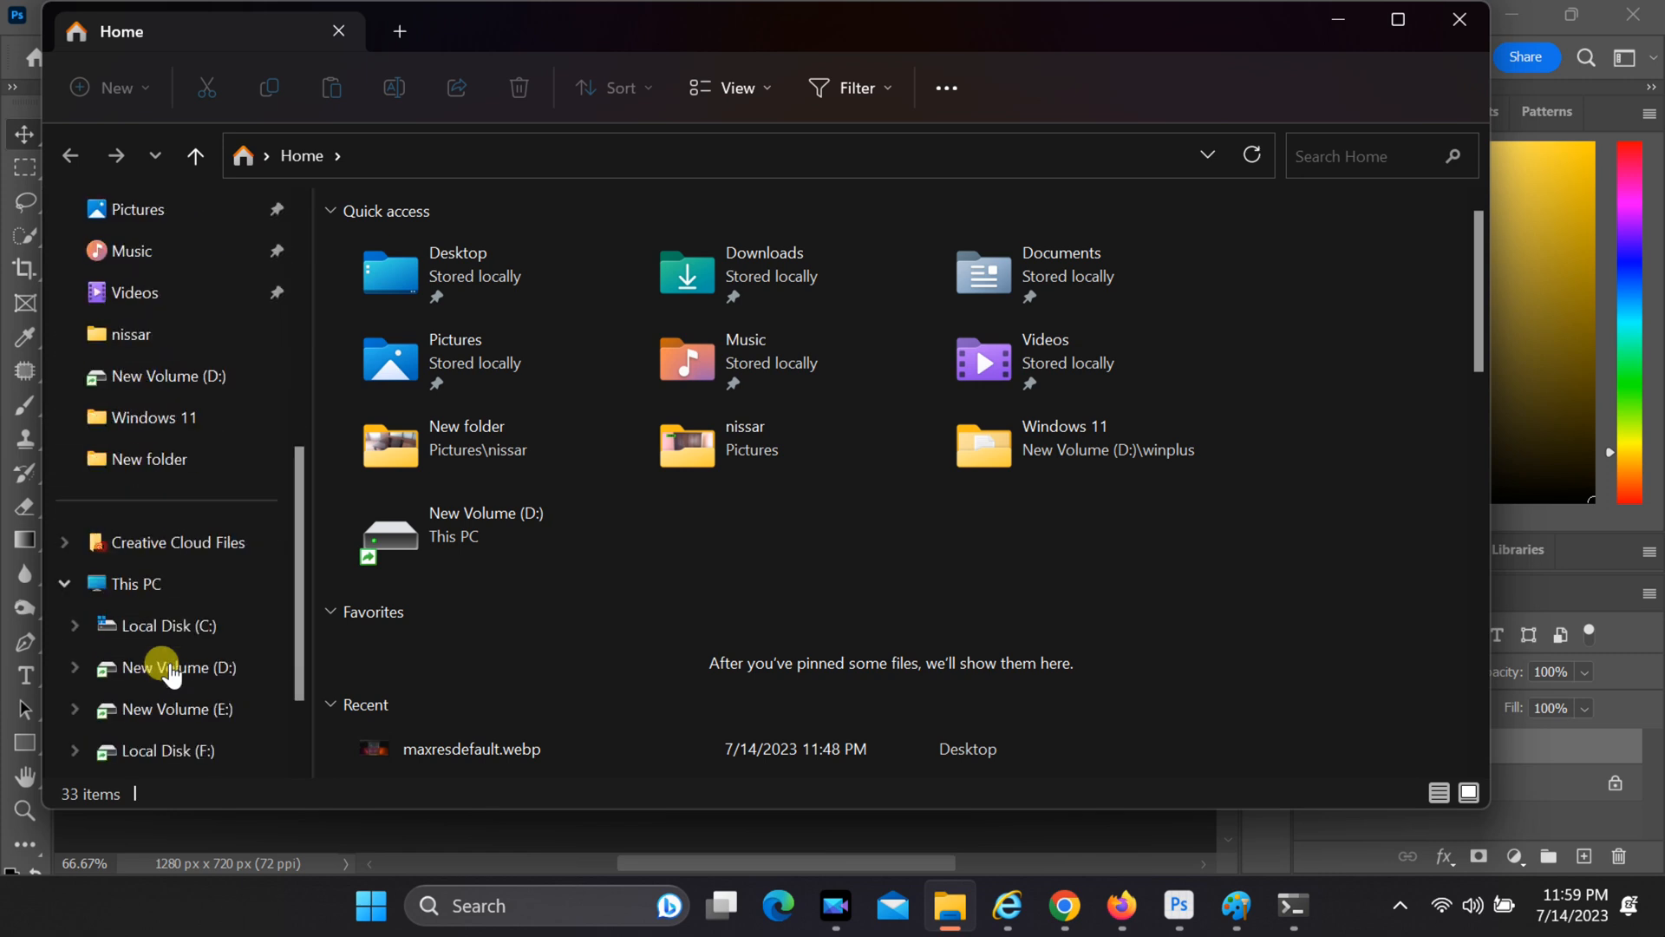
- Show This PC drive capacities, revealing C: with 5.30 GB free of 117 GB, then bring up Start
click(134, 583)
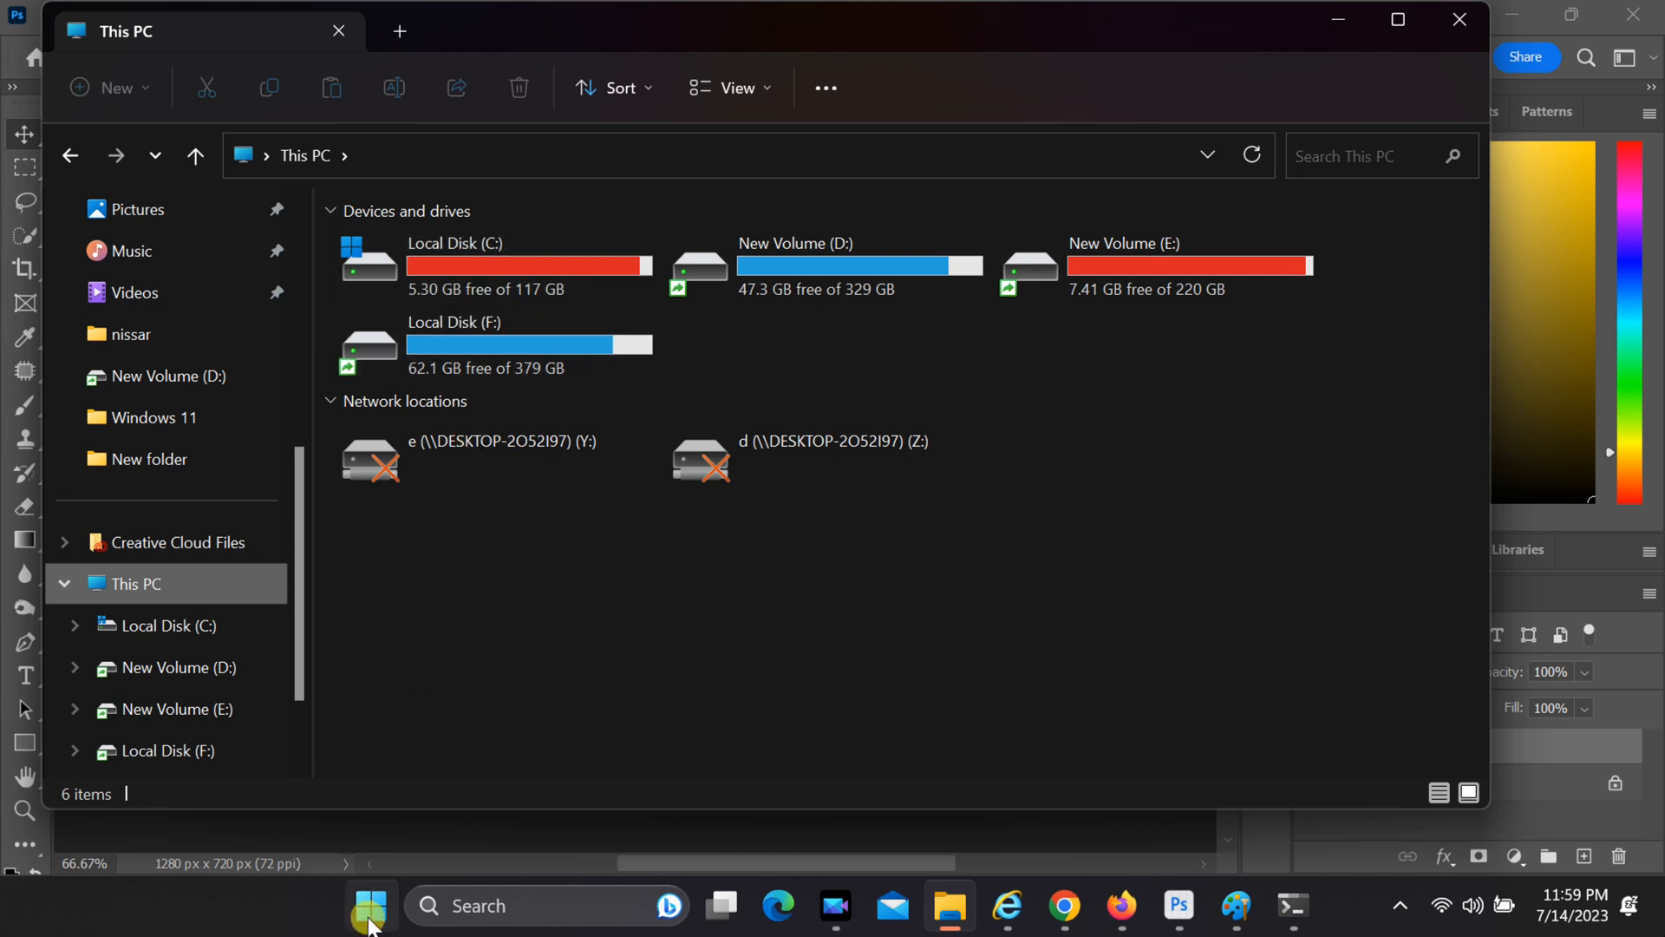
click(370, 905)
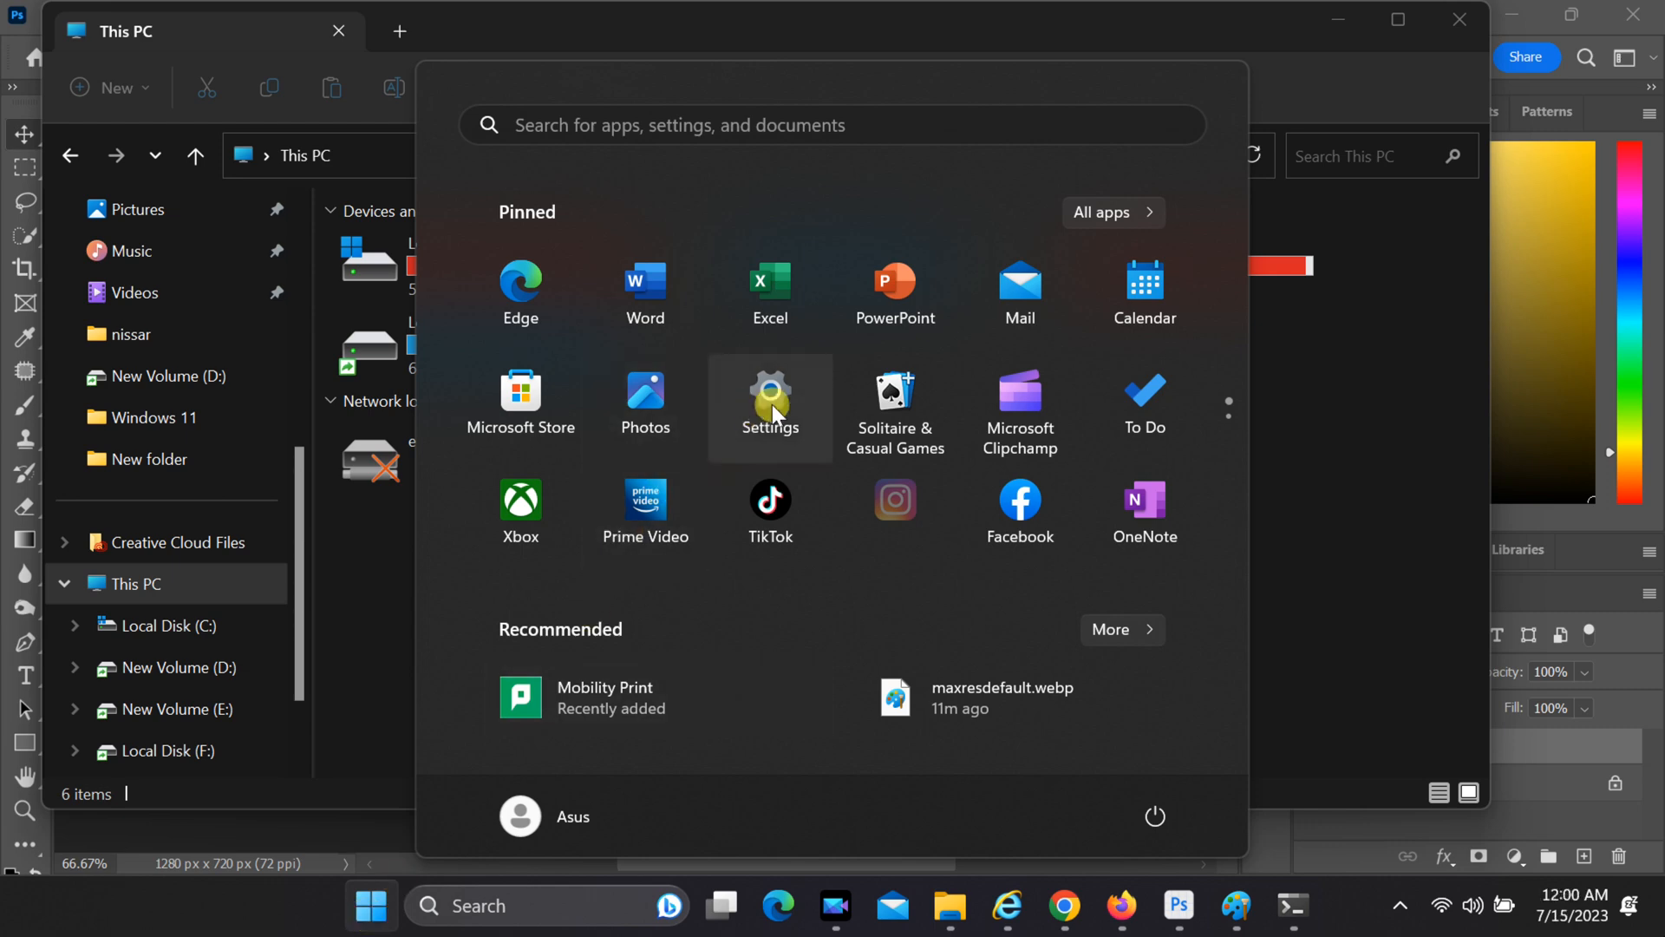
- Open Windows Settings and scroll the System page down to Storage
click(770, 393)
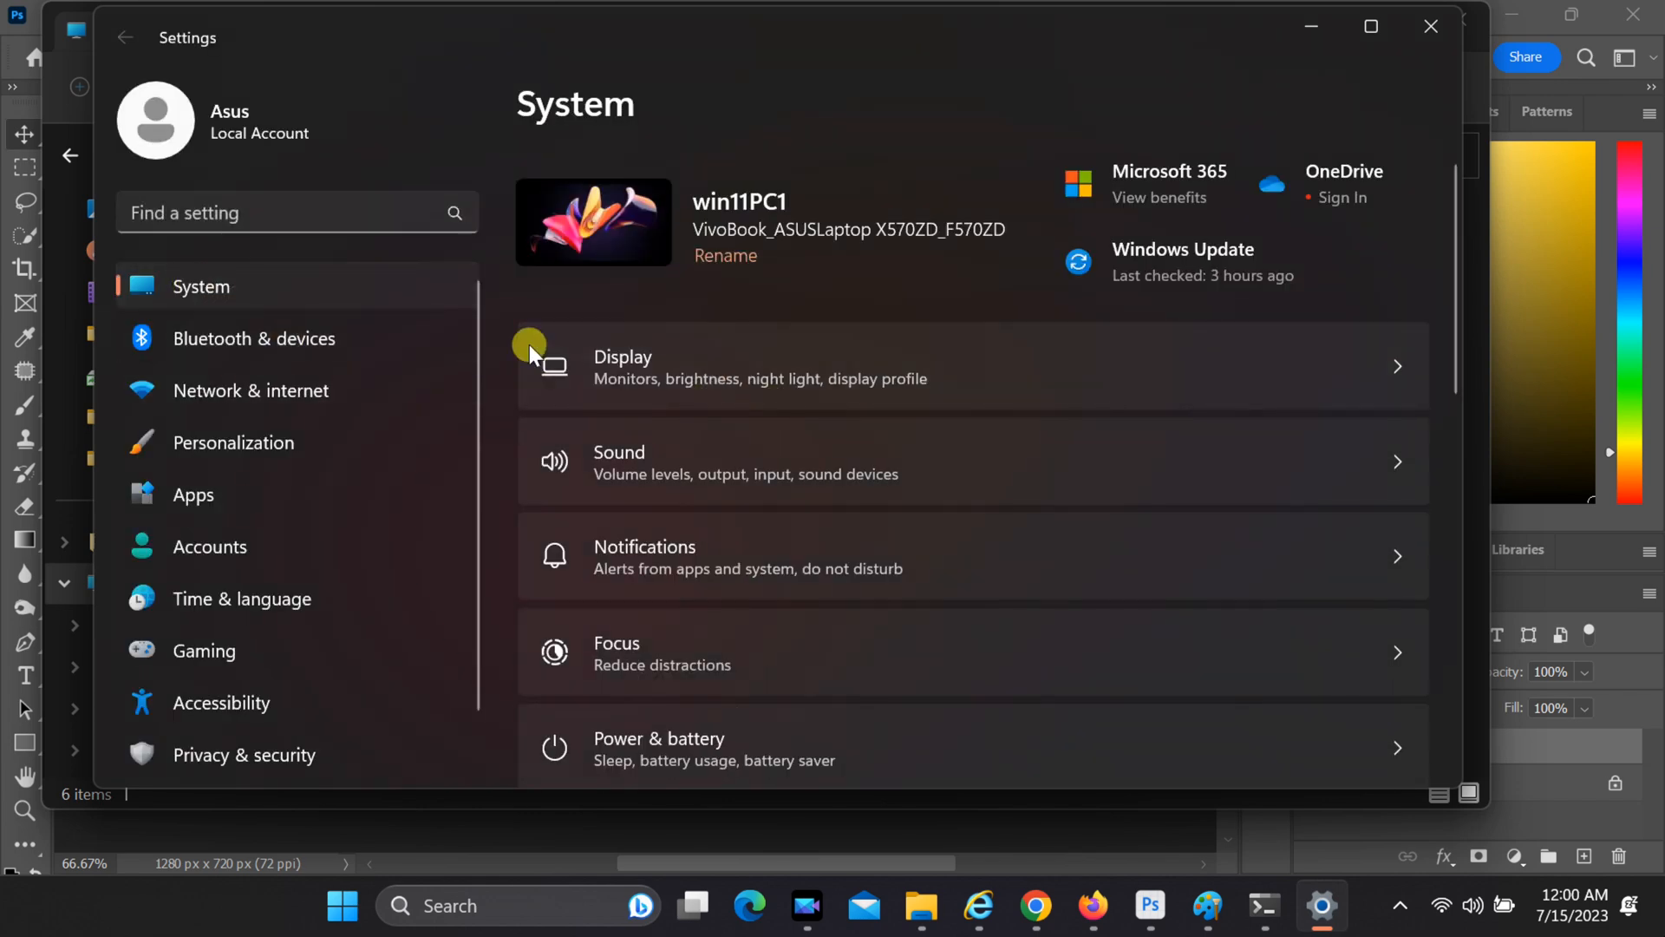
scroll(down, 3)
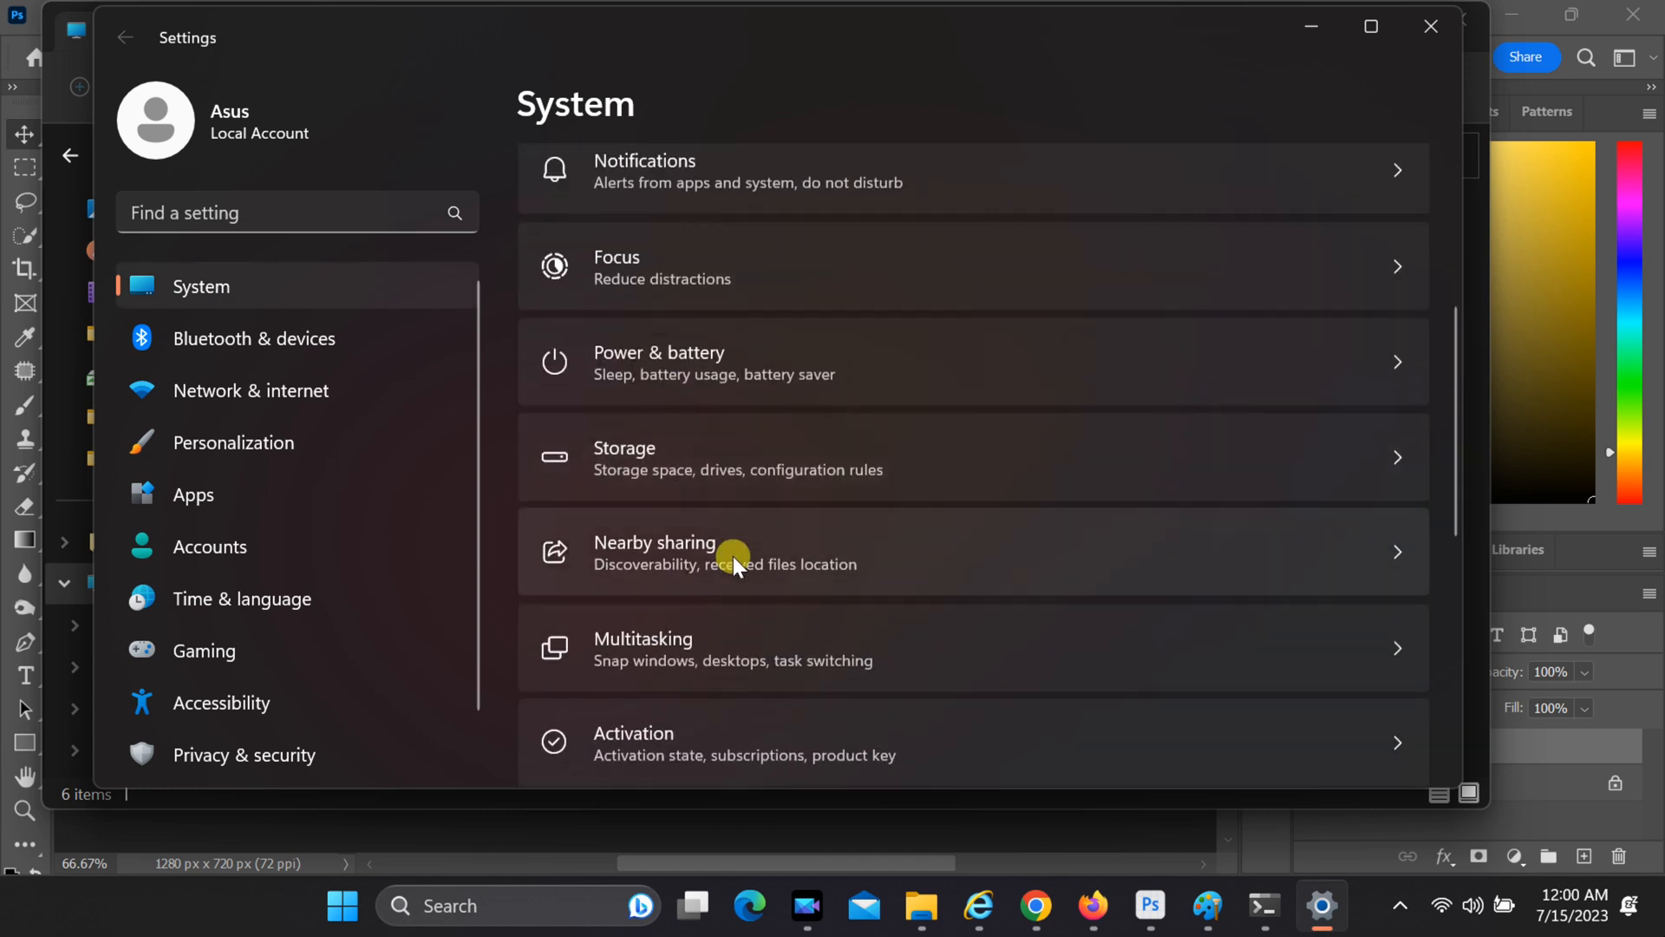
scroll(down, 3)
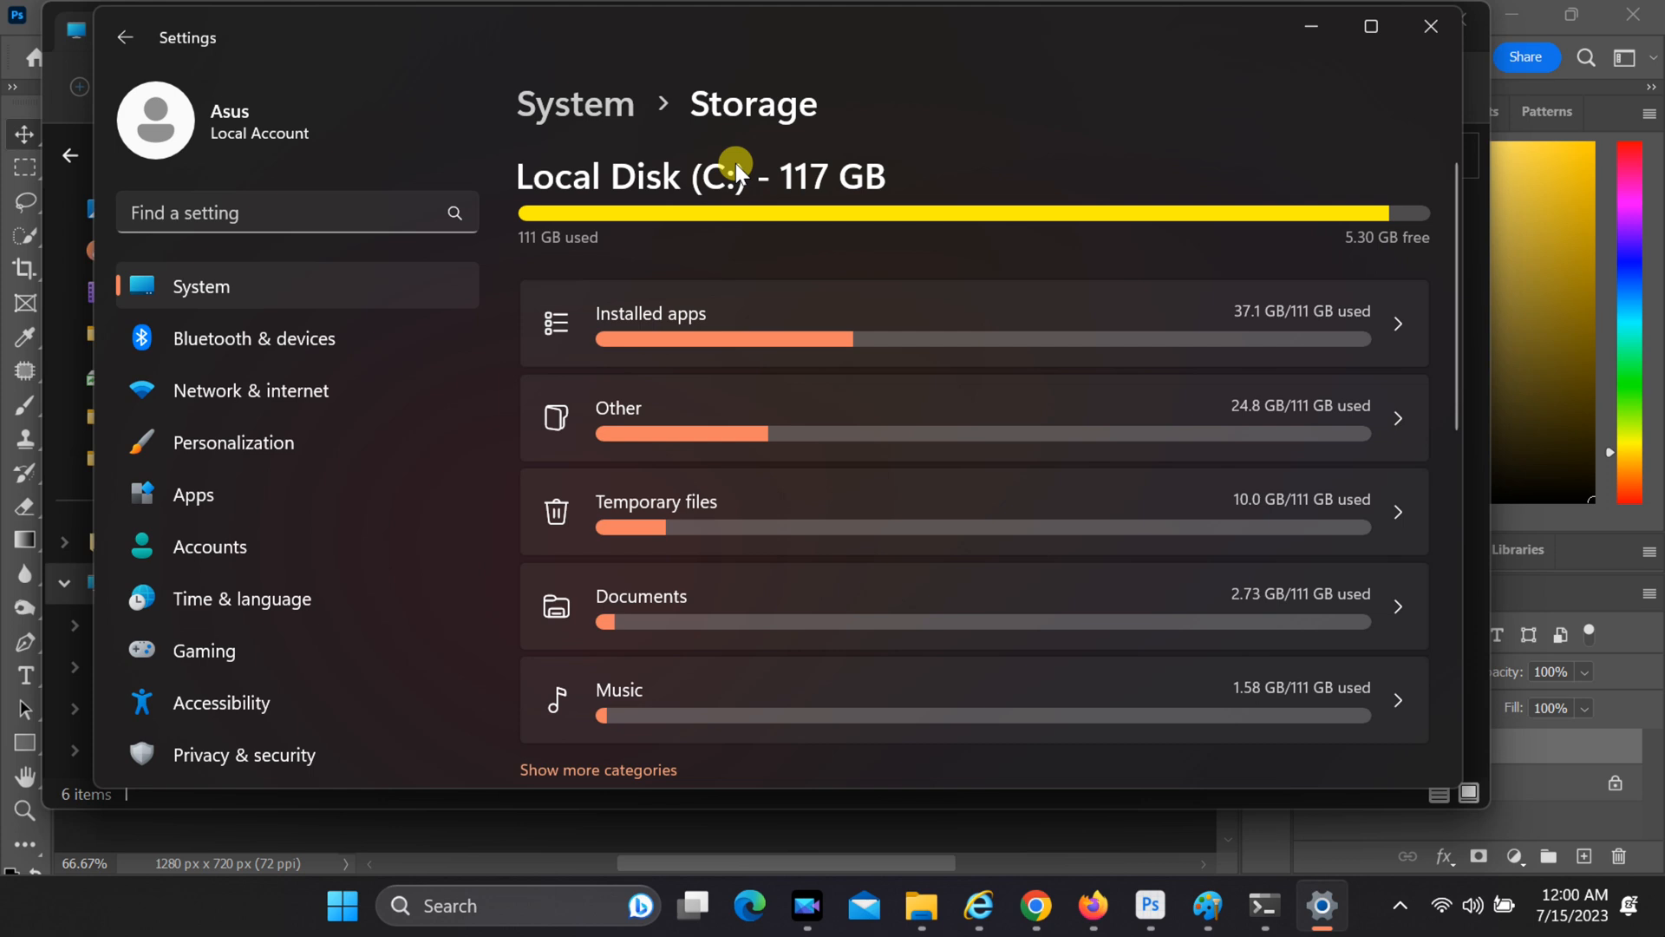
mouse_move(642, 264)
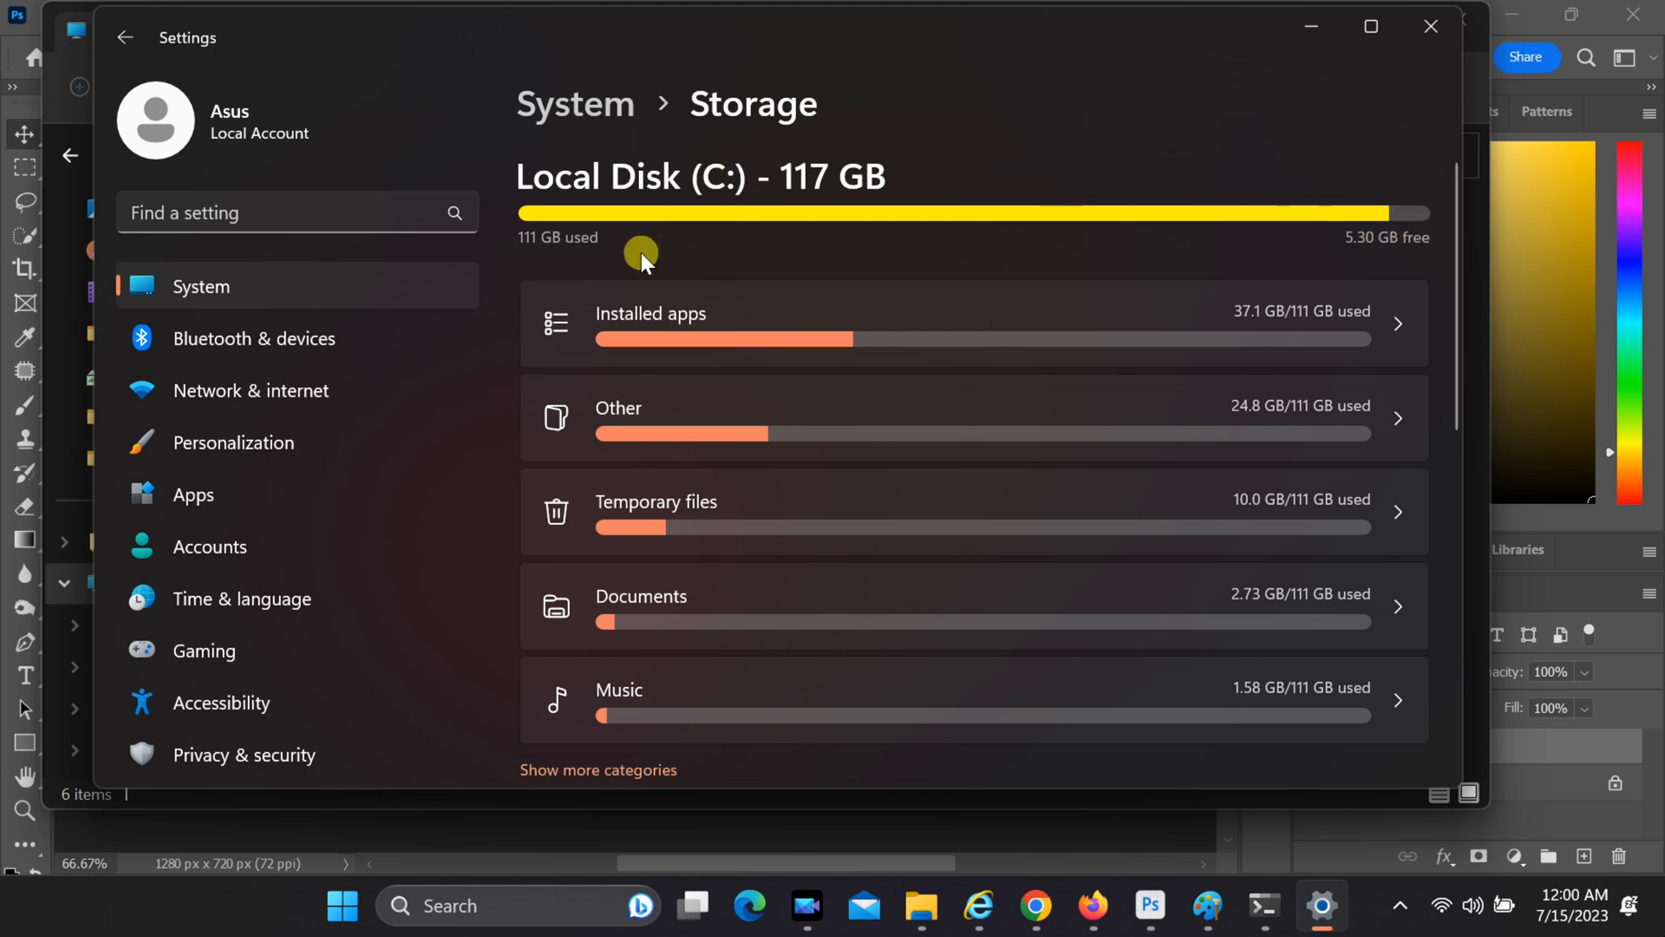
mouse_move(582, 528)
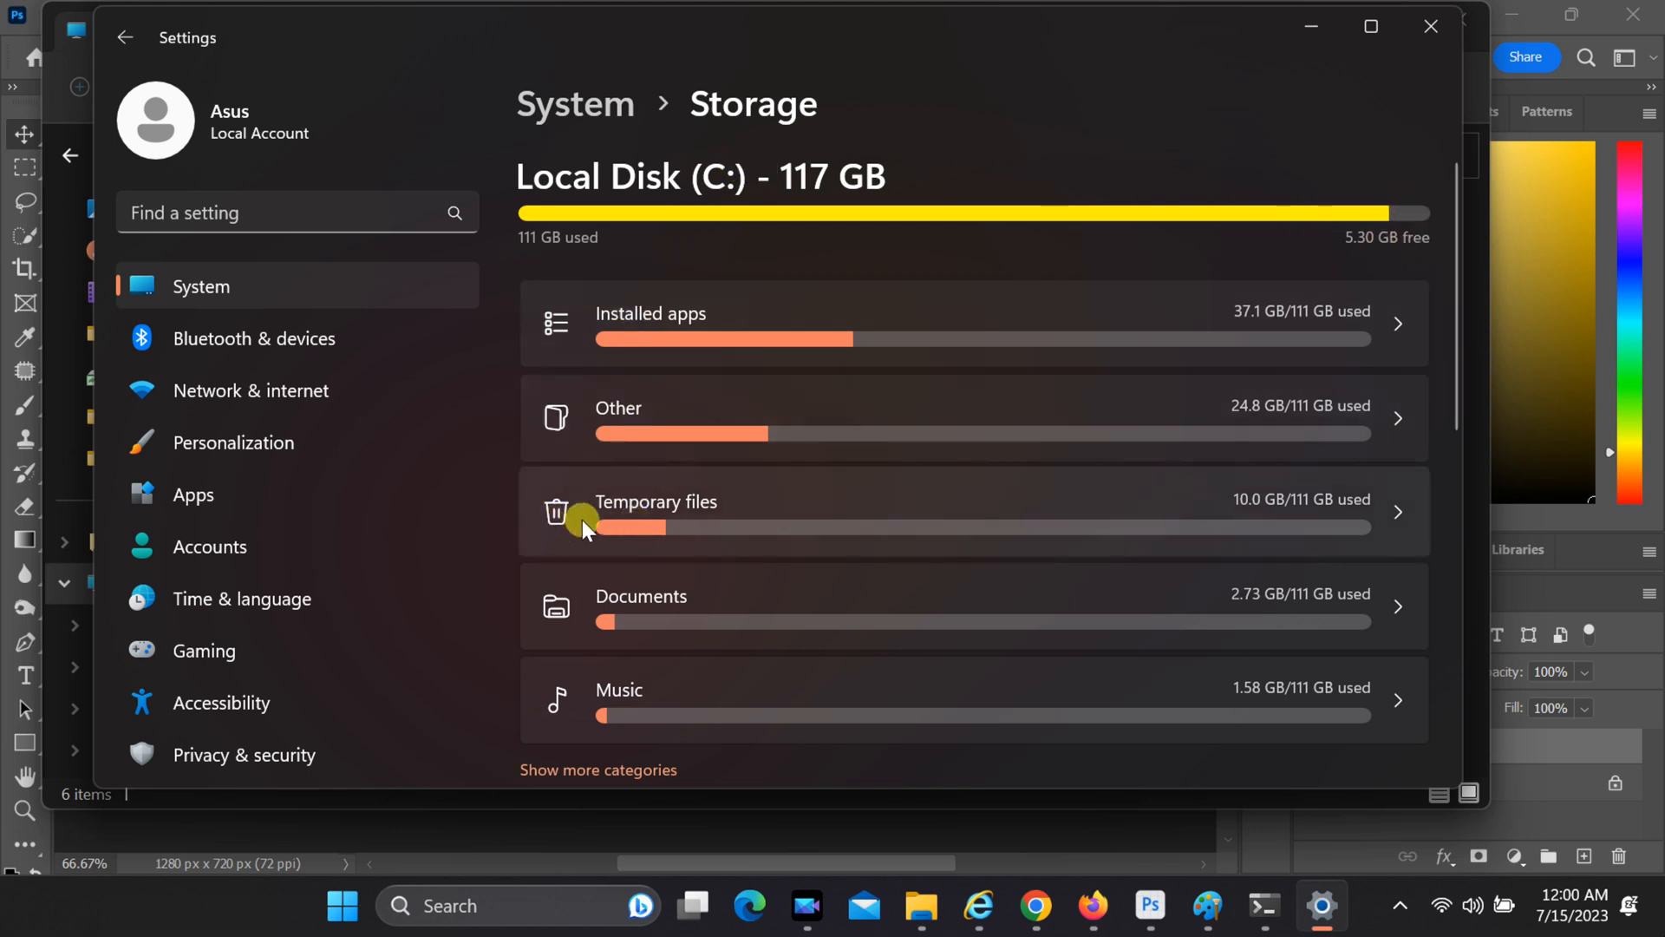
- Permanently remove the already-checked temporary files on the C: drive
click(657, 502)
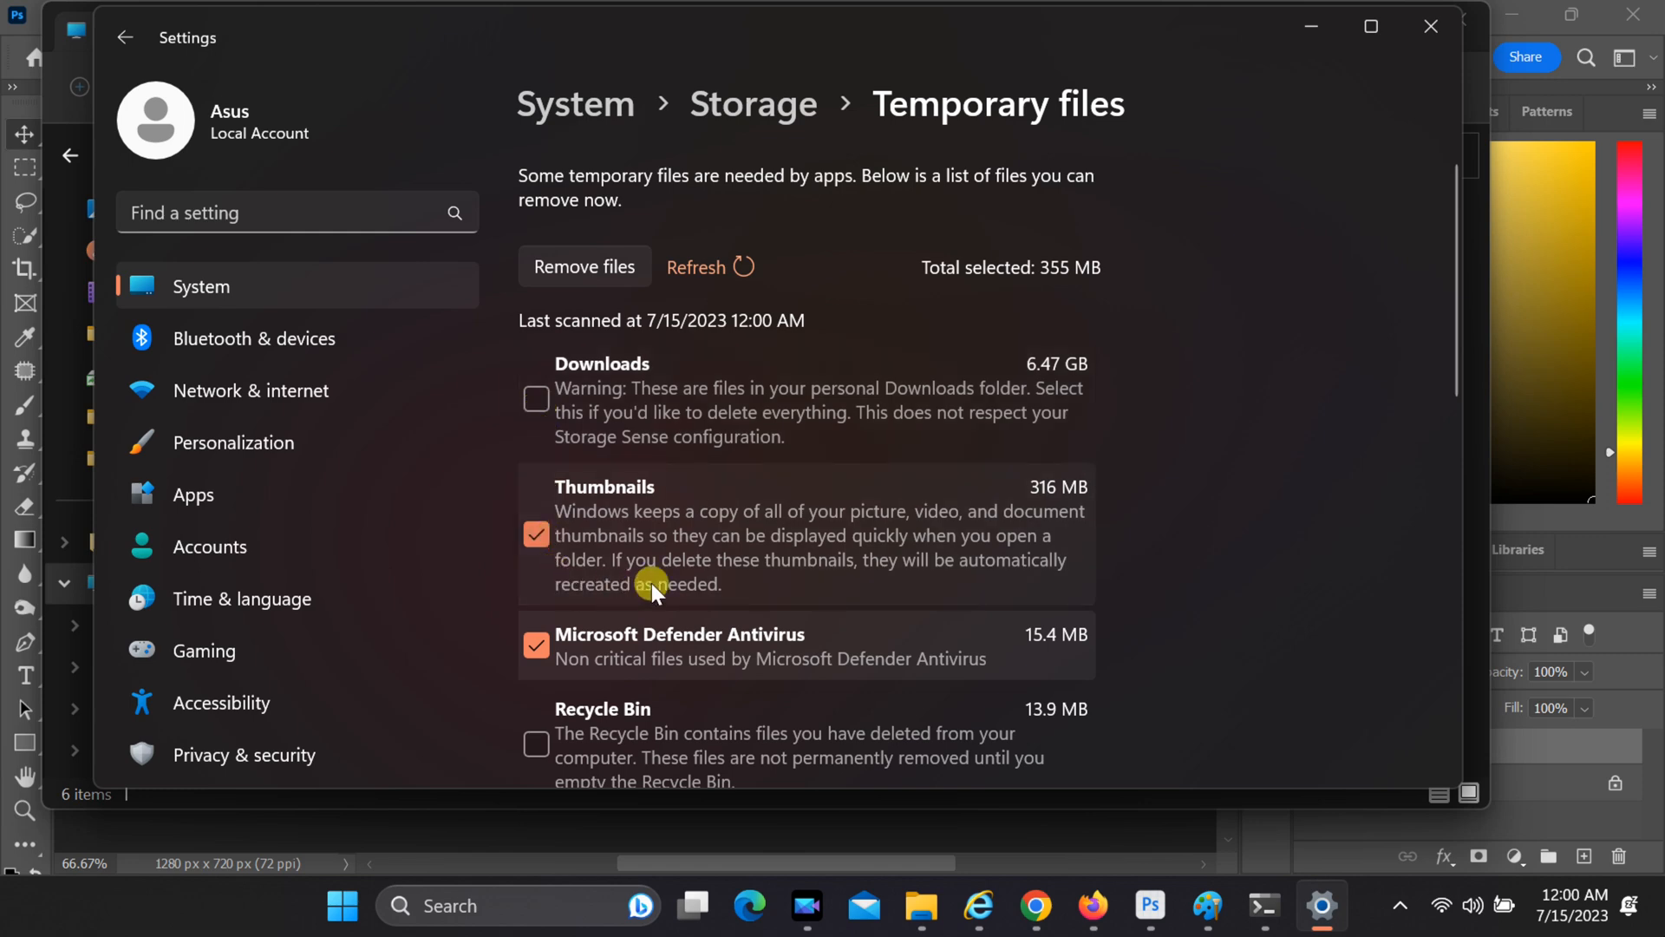
scroll(down, 3)
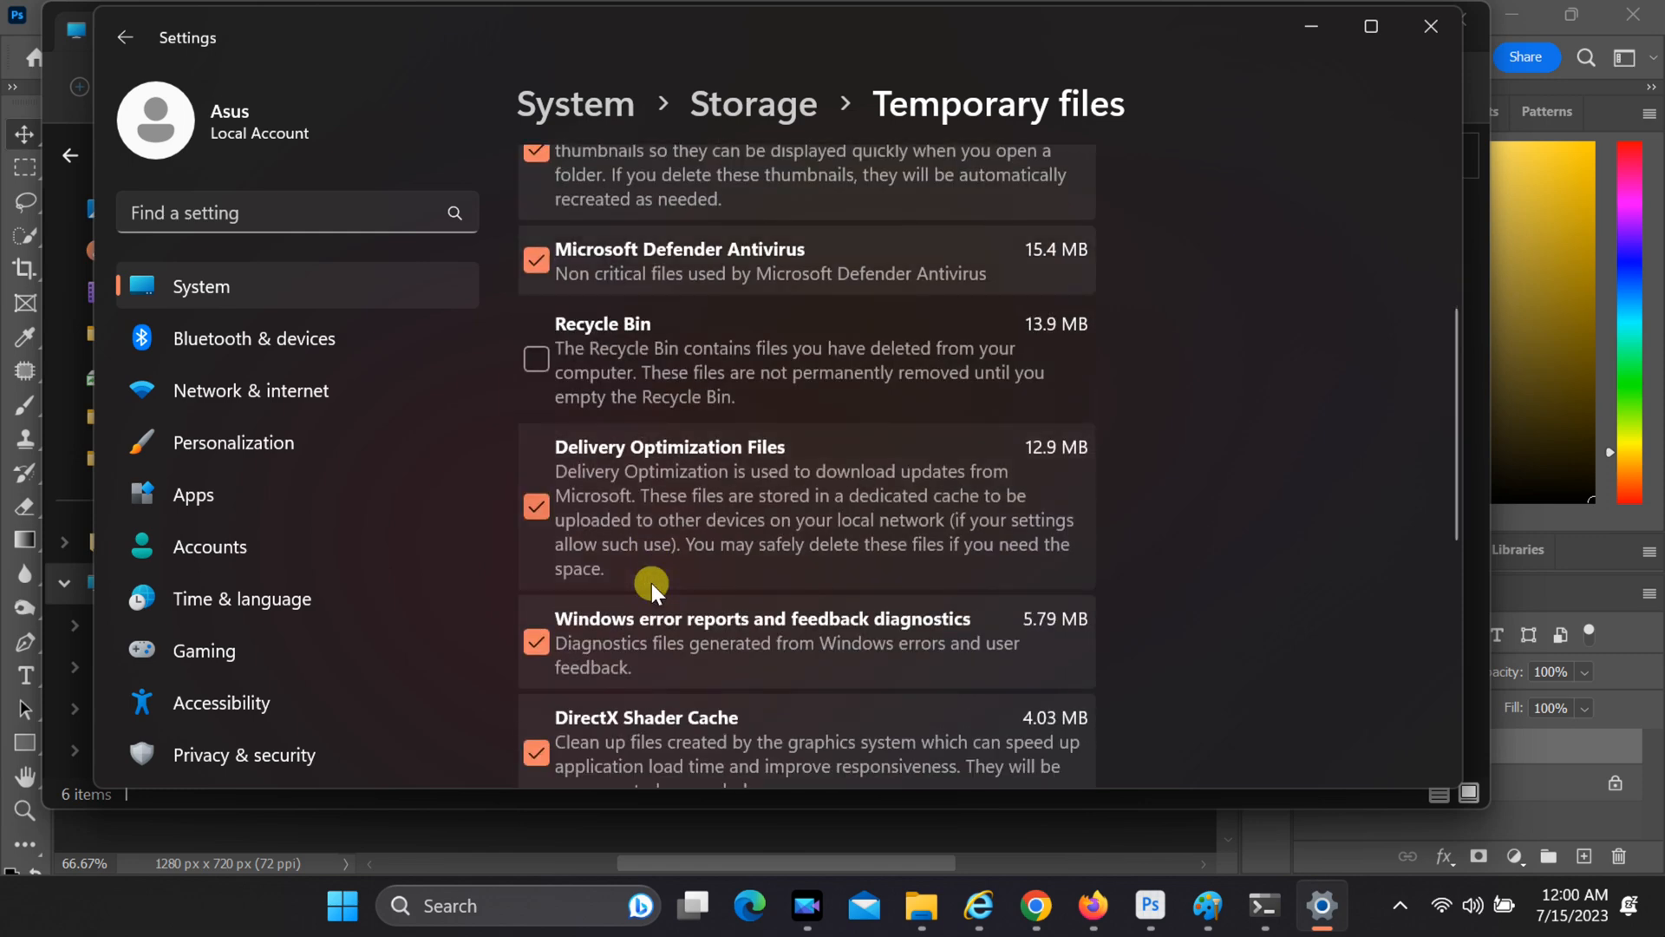
scroll(down, 3)
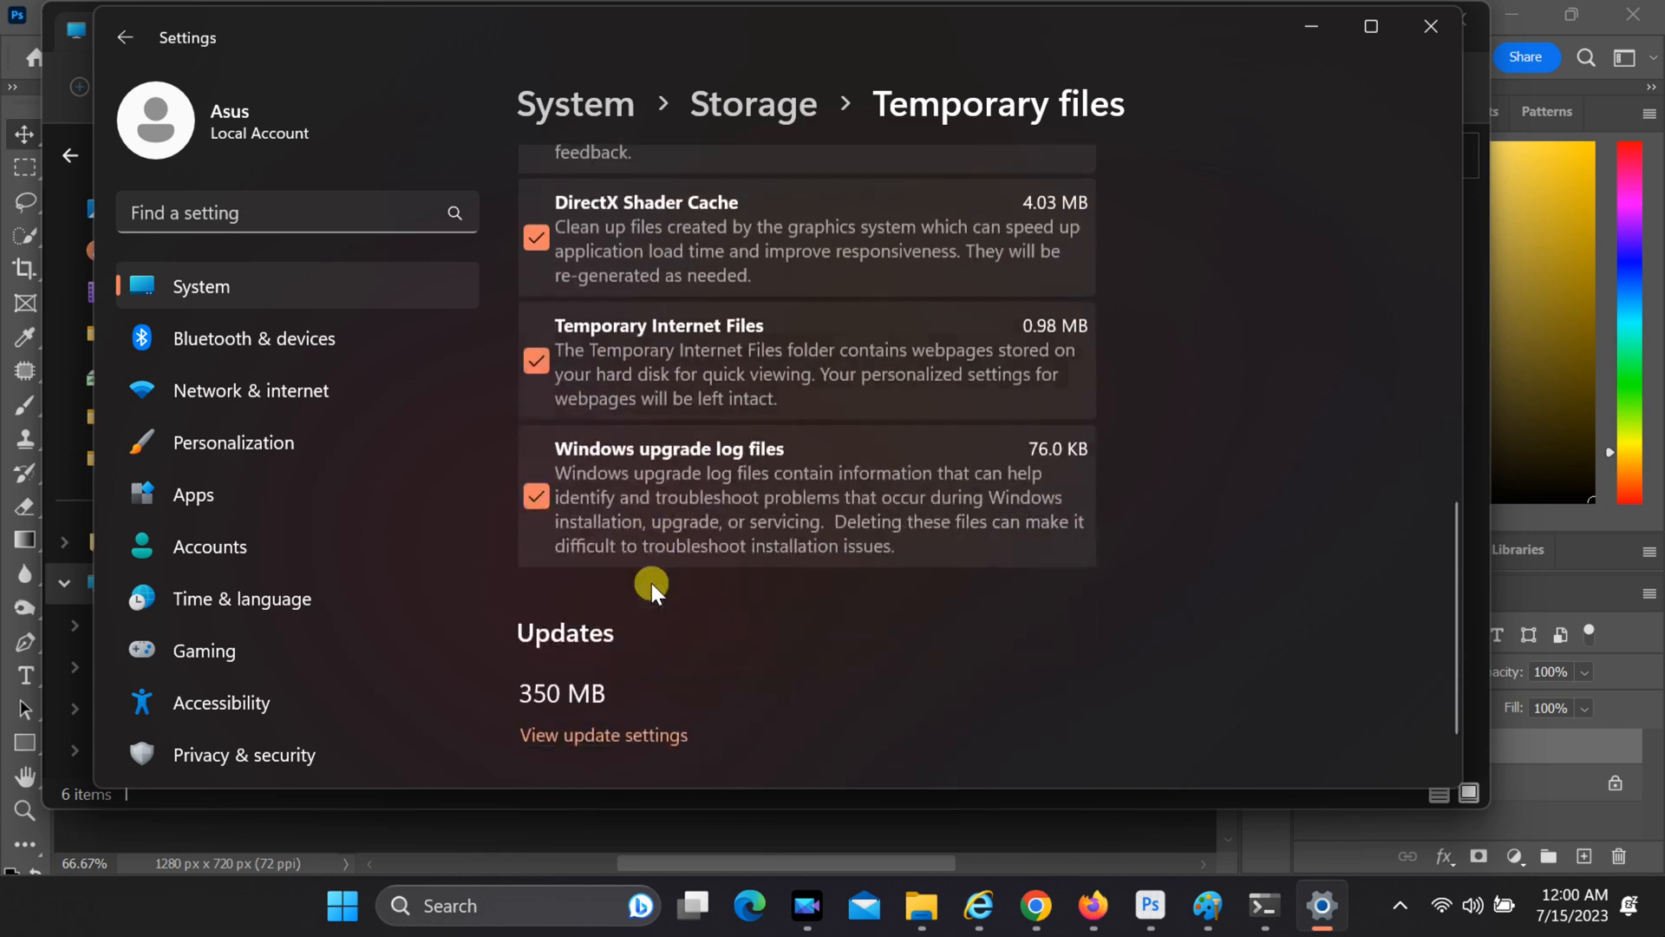
scroll(up, 3)
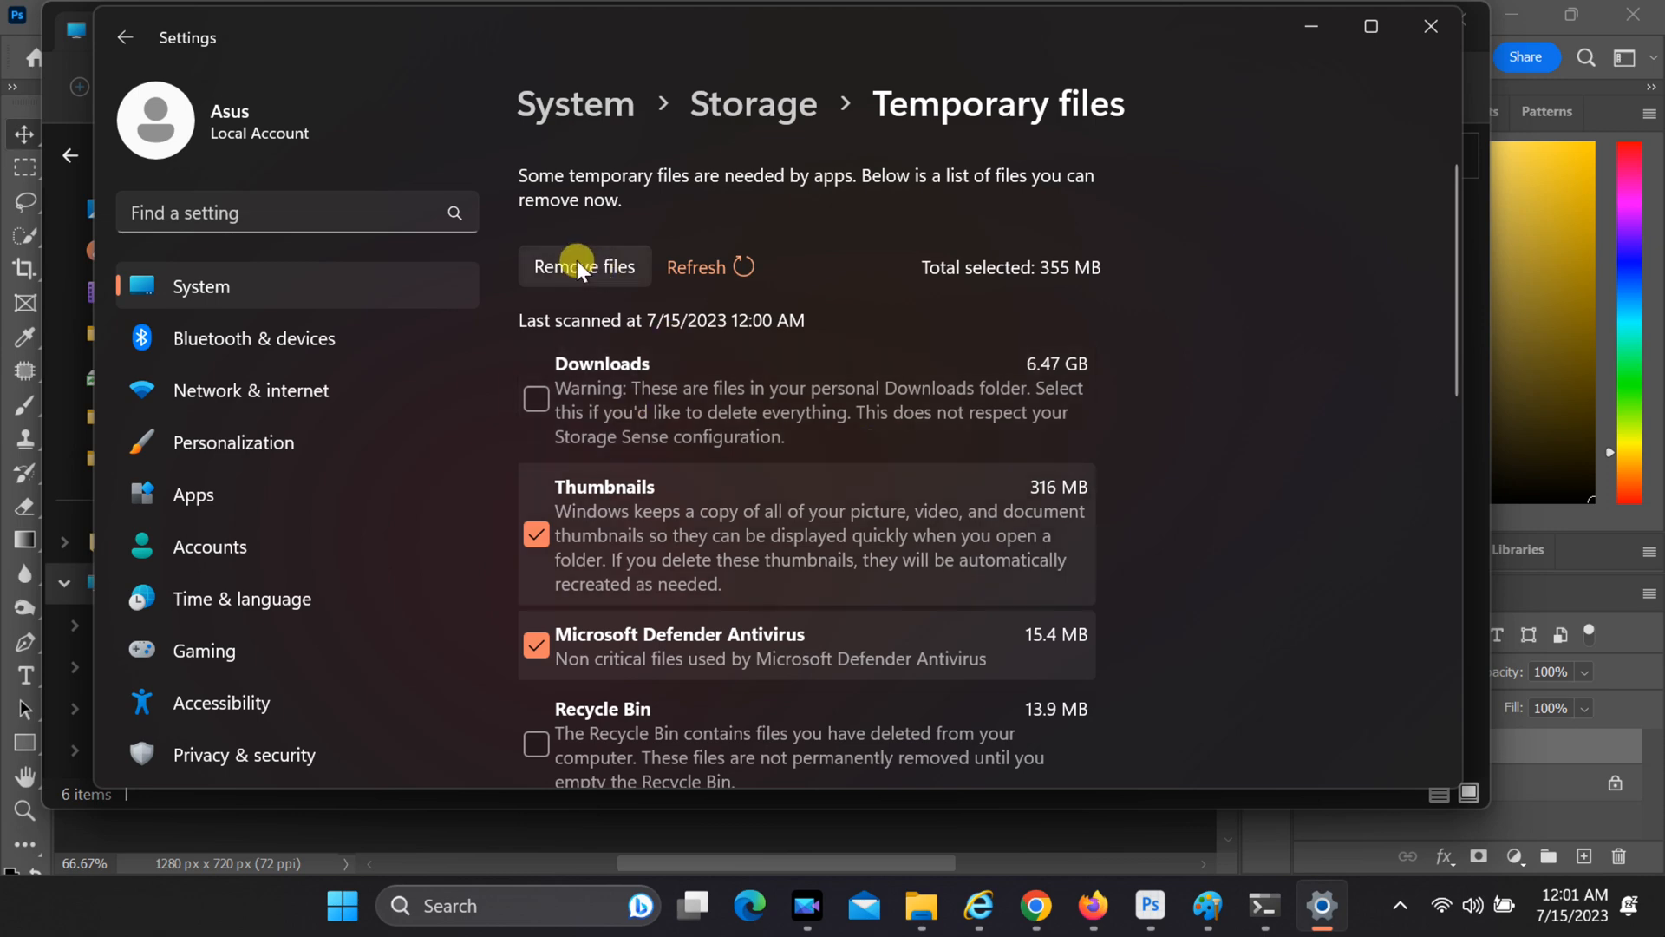
click(583, 266)
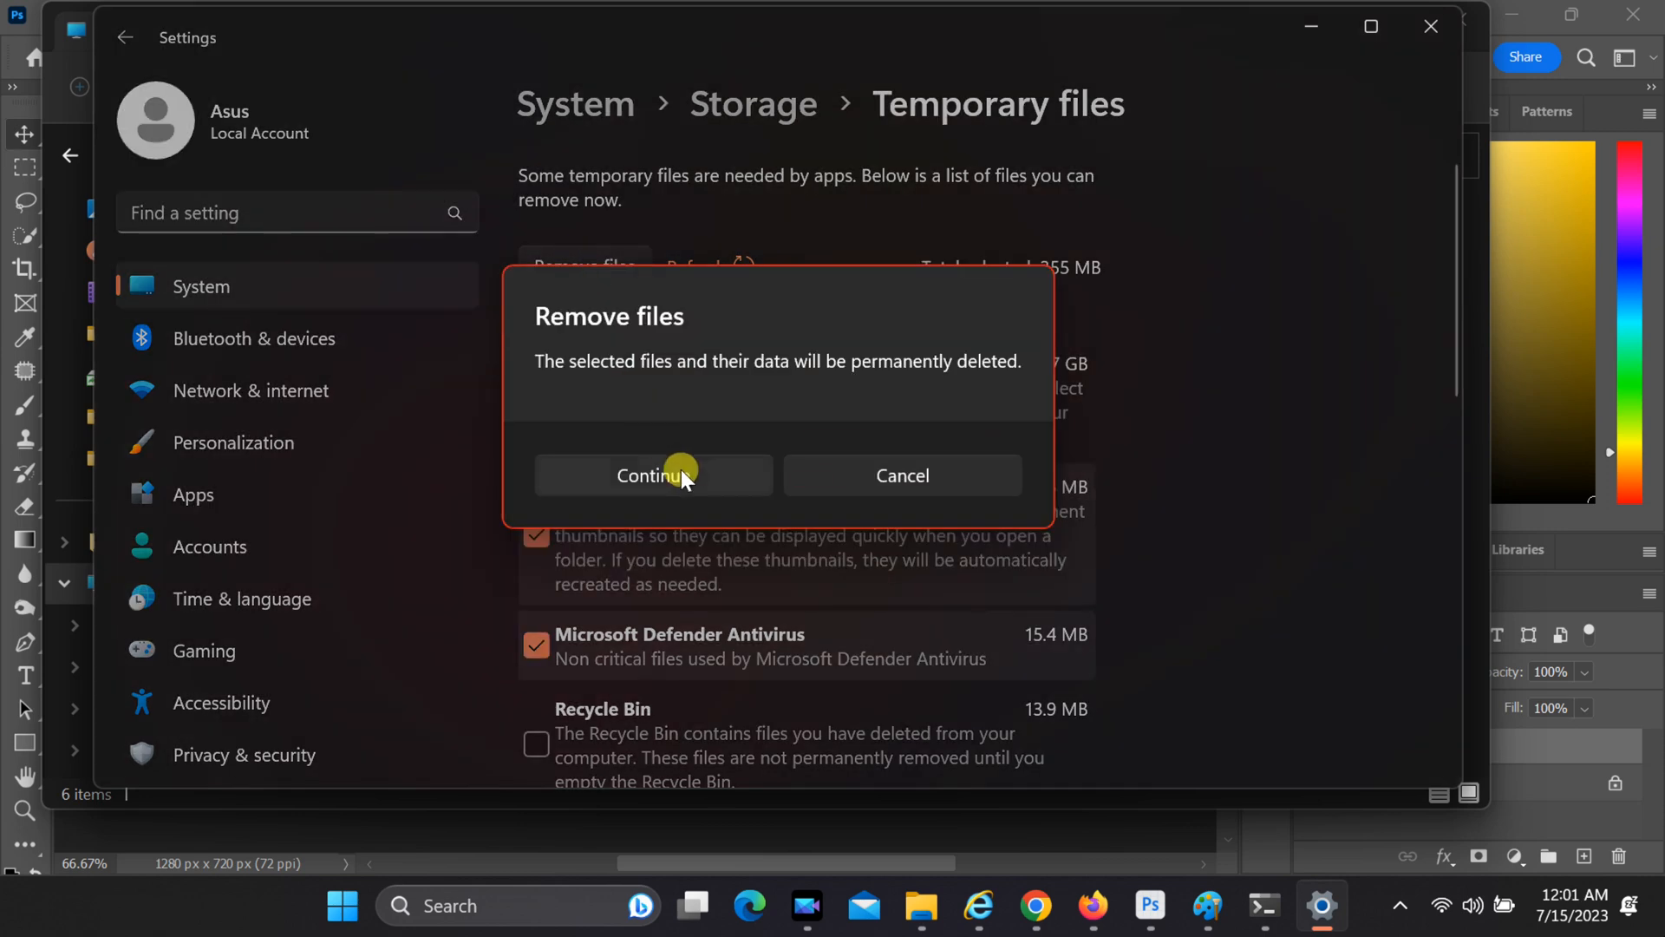
click(652, 475)
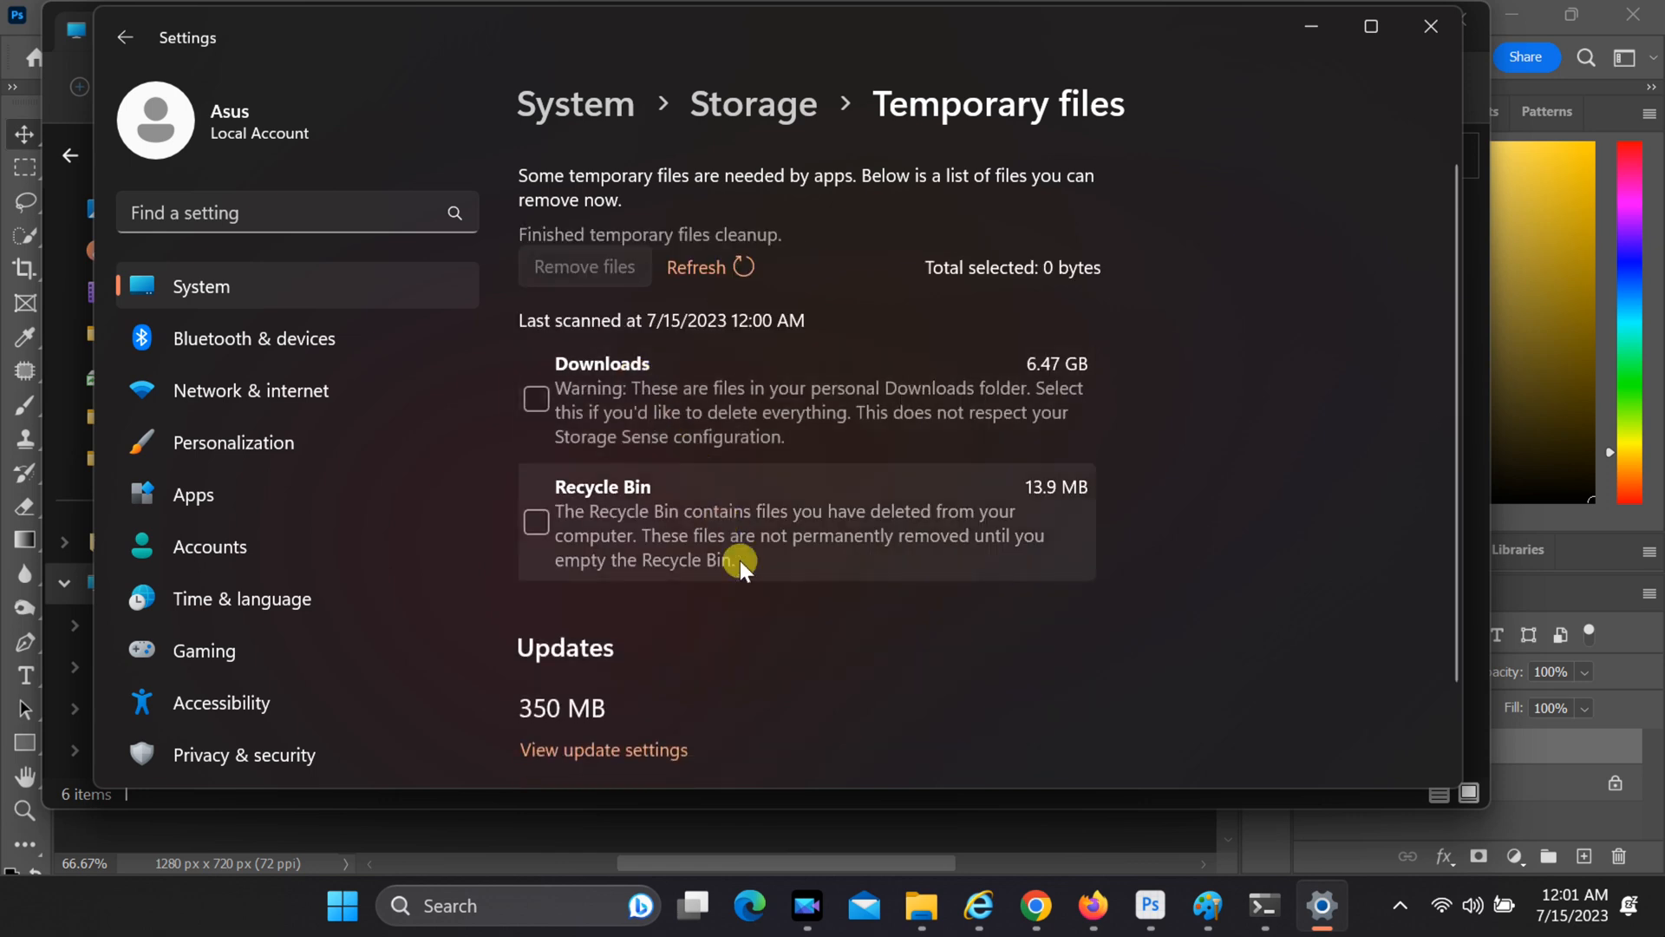
- Mark the Recycle Bin files and permanently delete them too
click(536, 521)
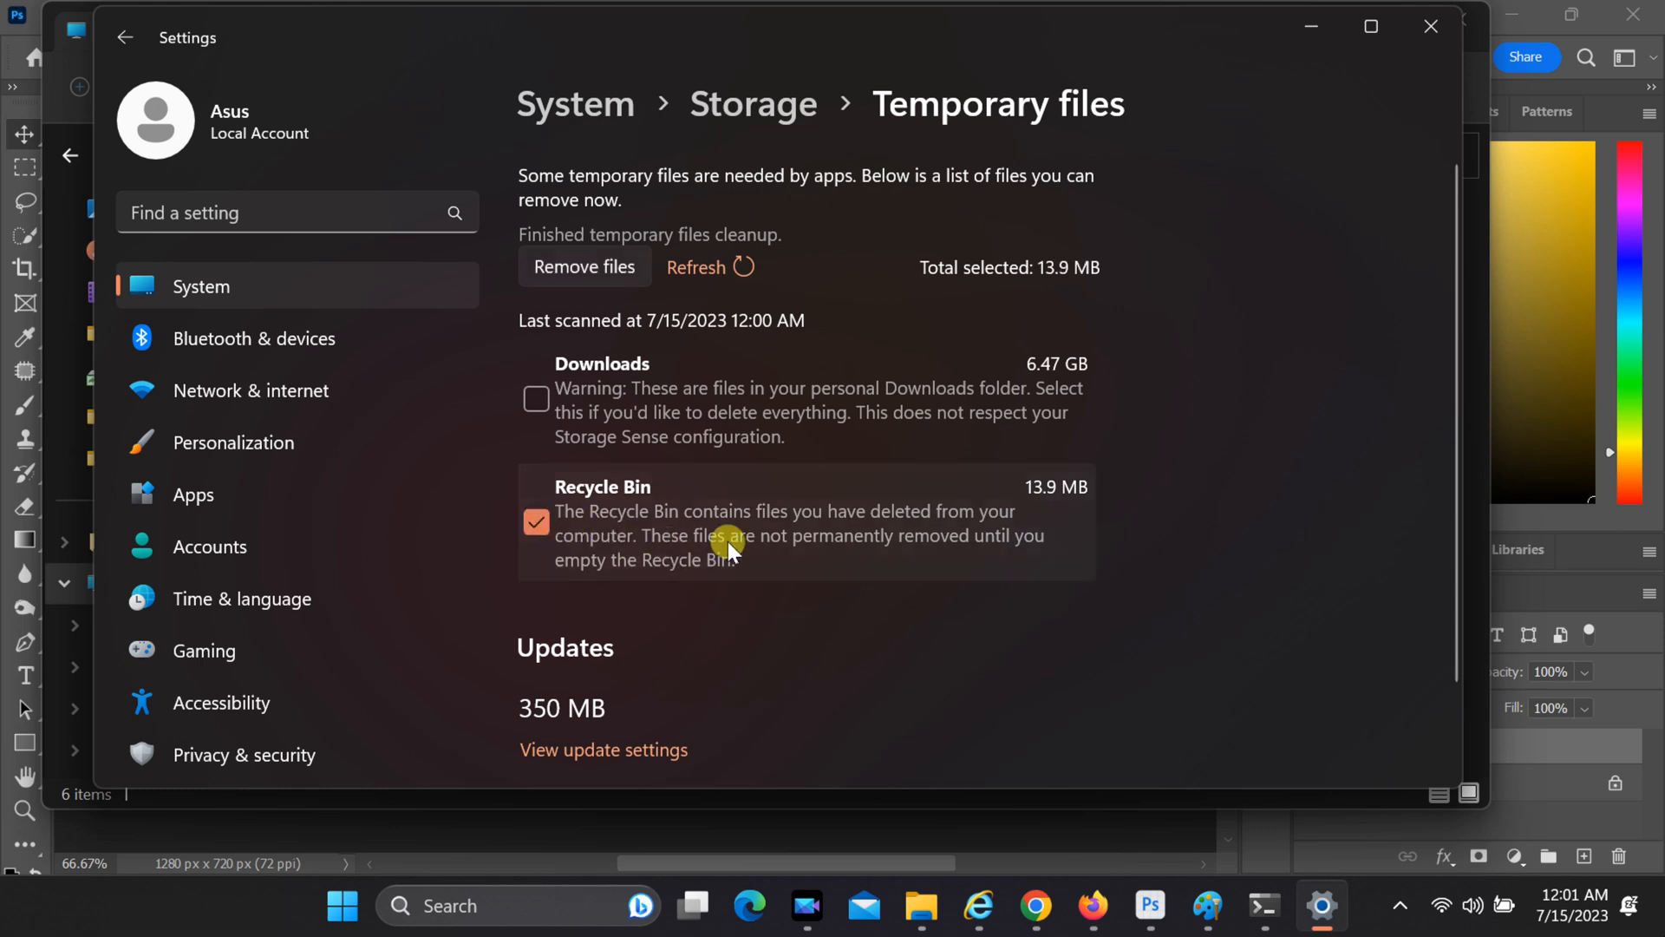
click(583, 266)
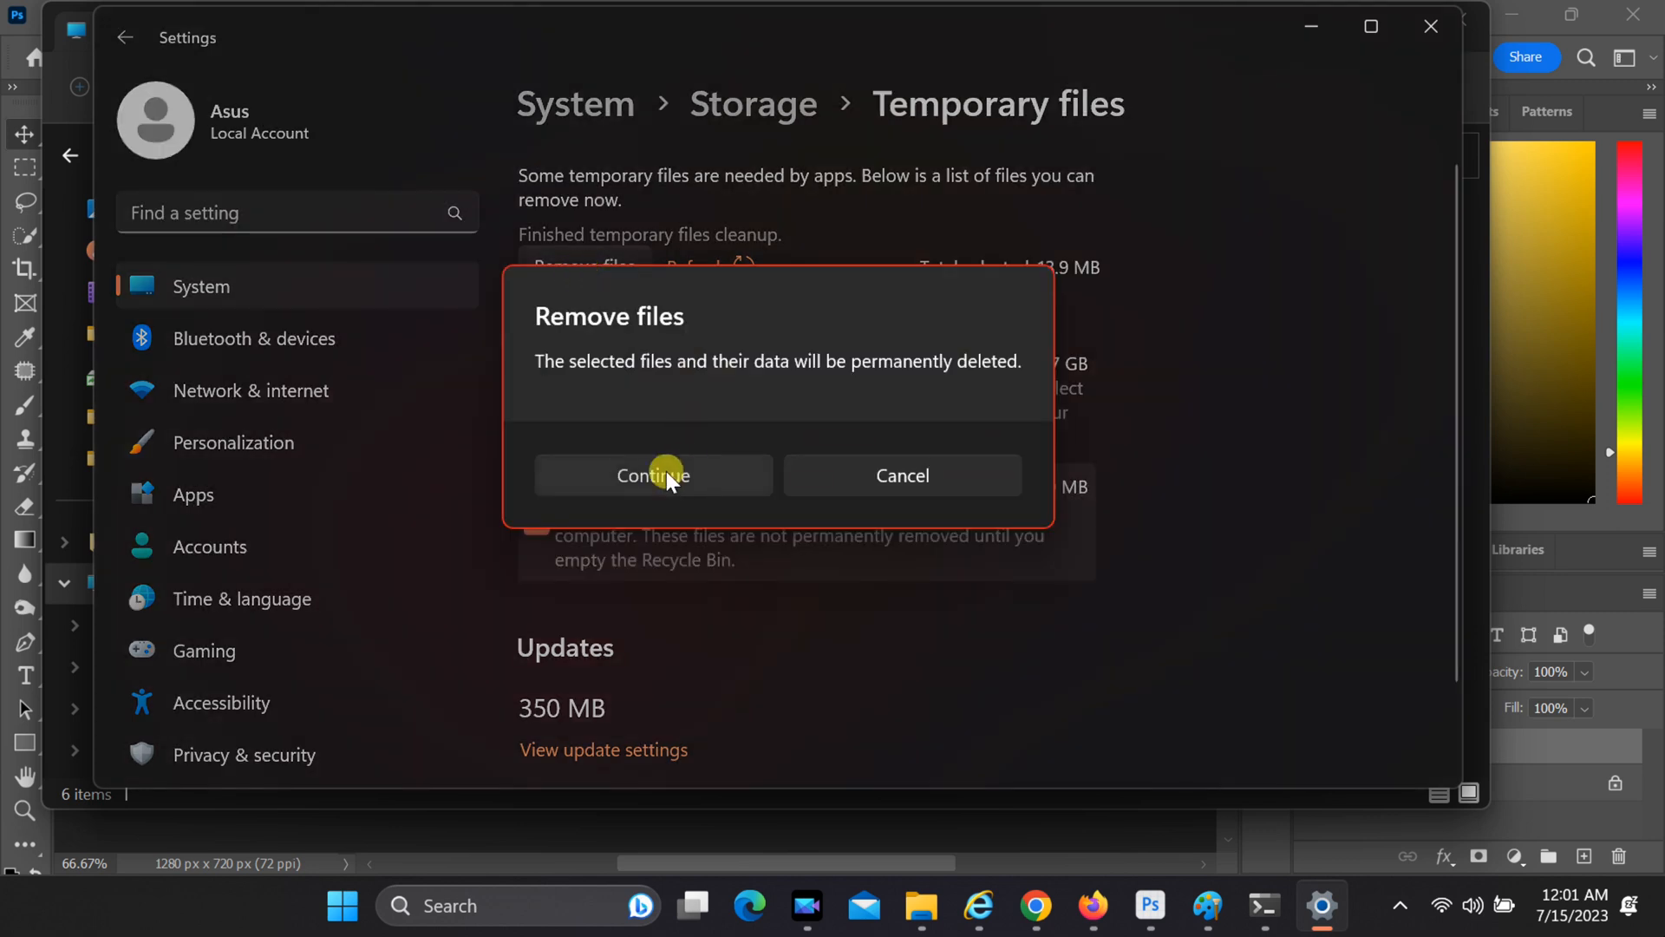
click(652, 474)
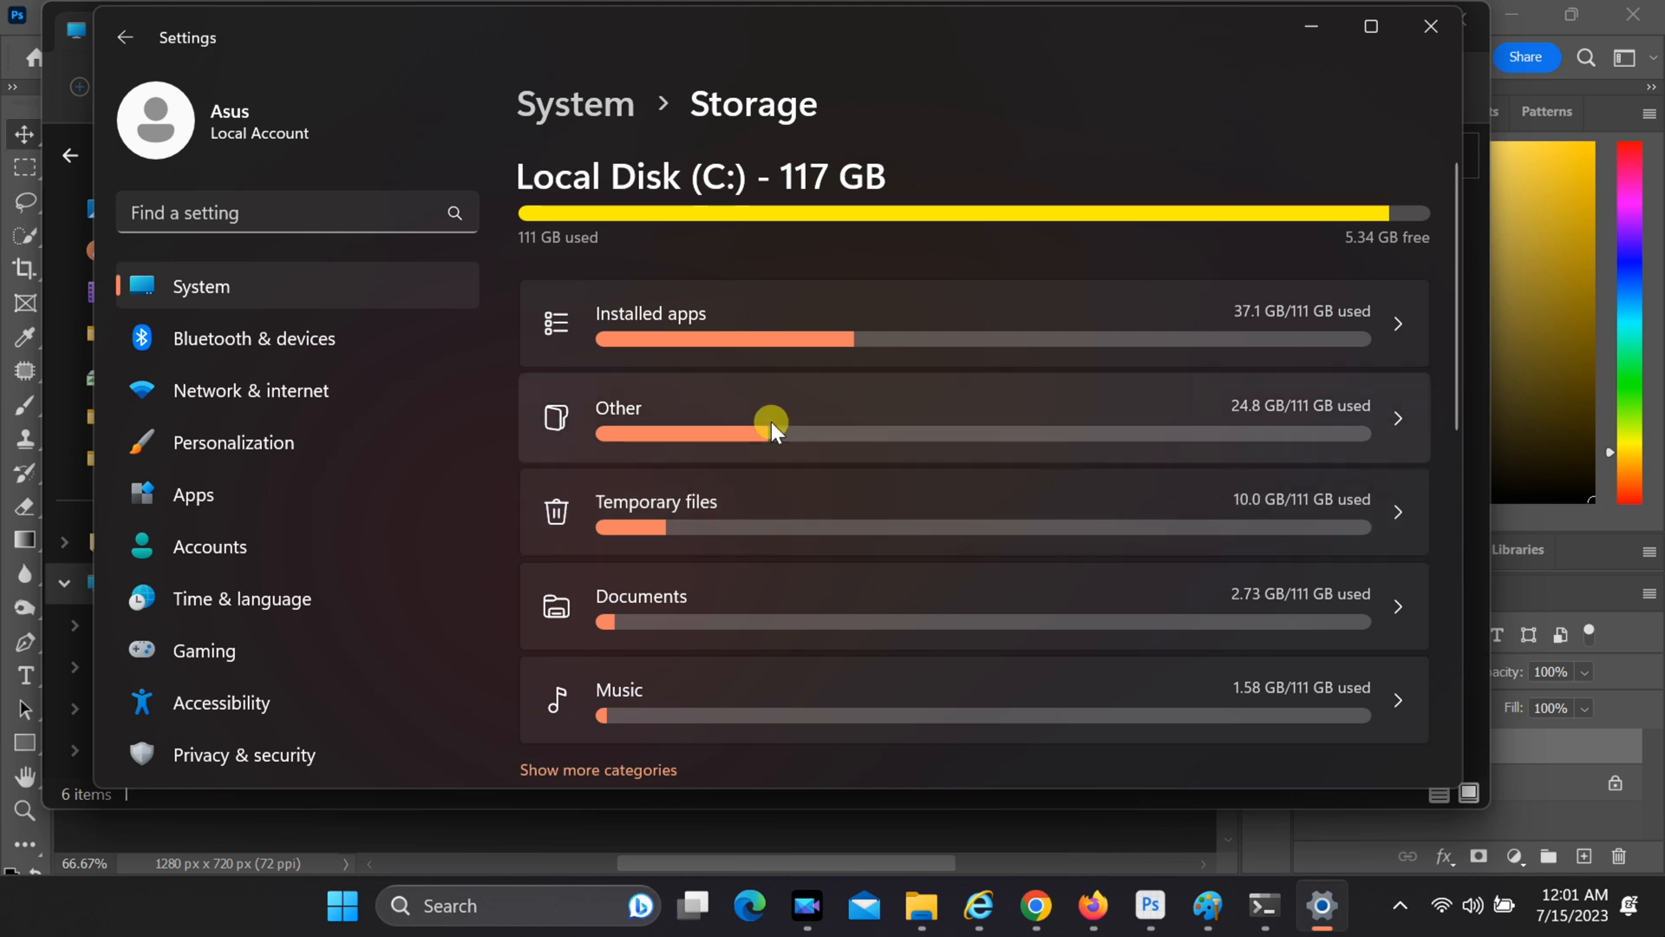
- Browse the Other storage folder list and open C:\AMD in File Explorer
click(775, 417)
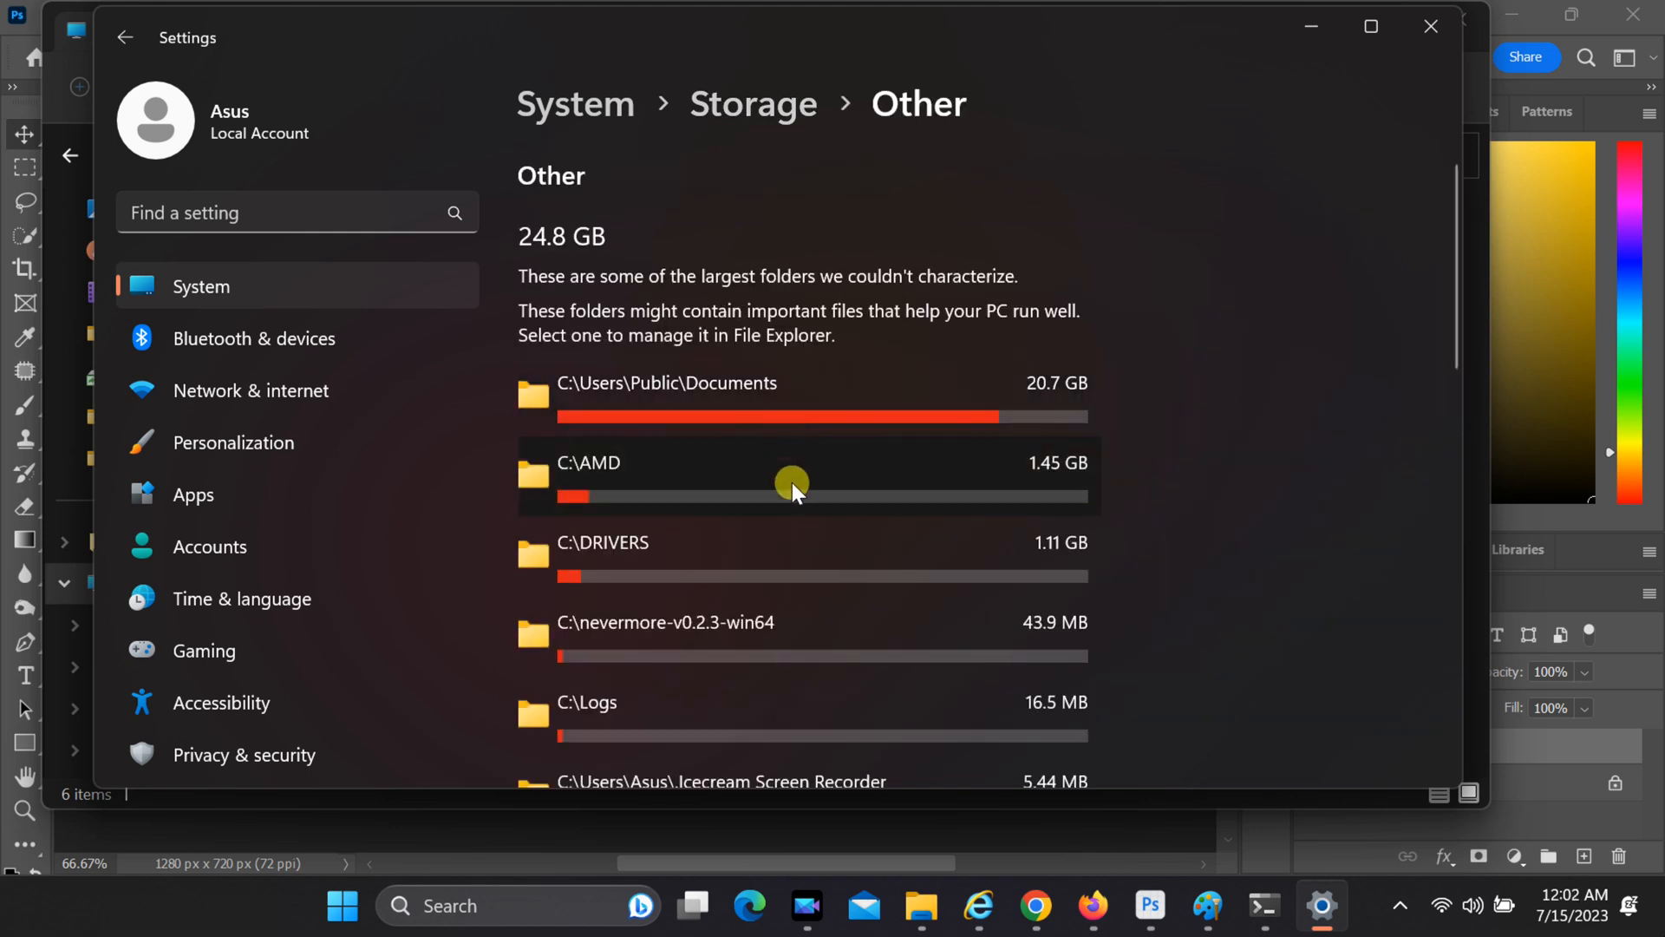
scroll(down, 3)
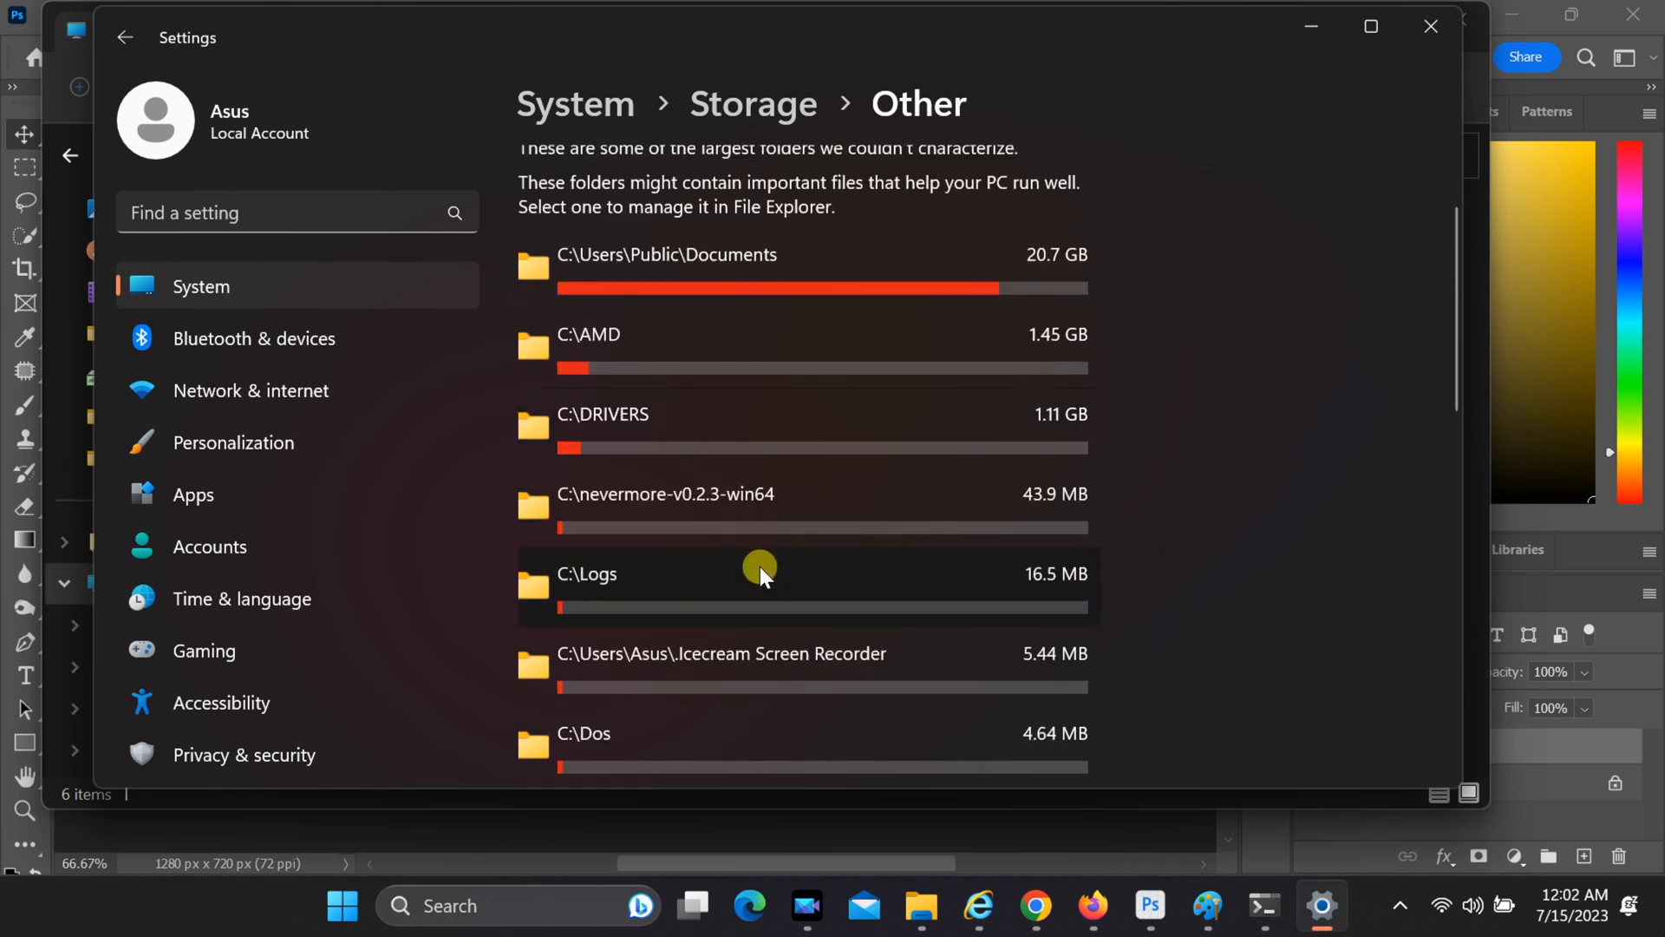
scroll(down, 3)
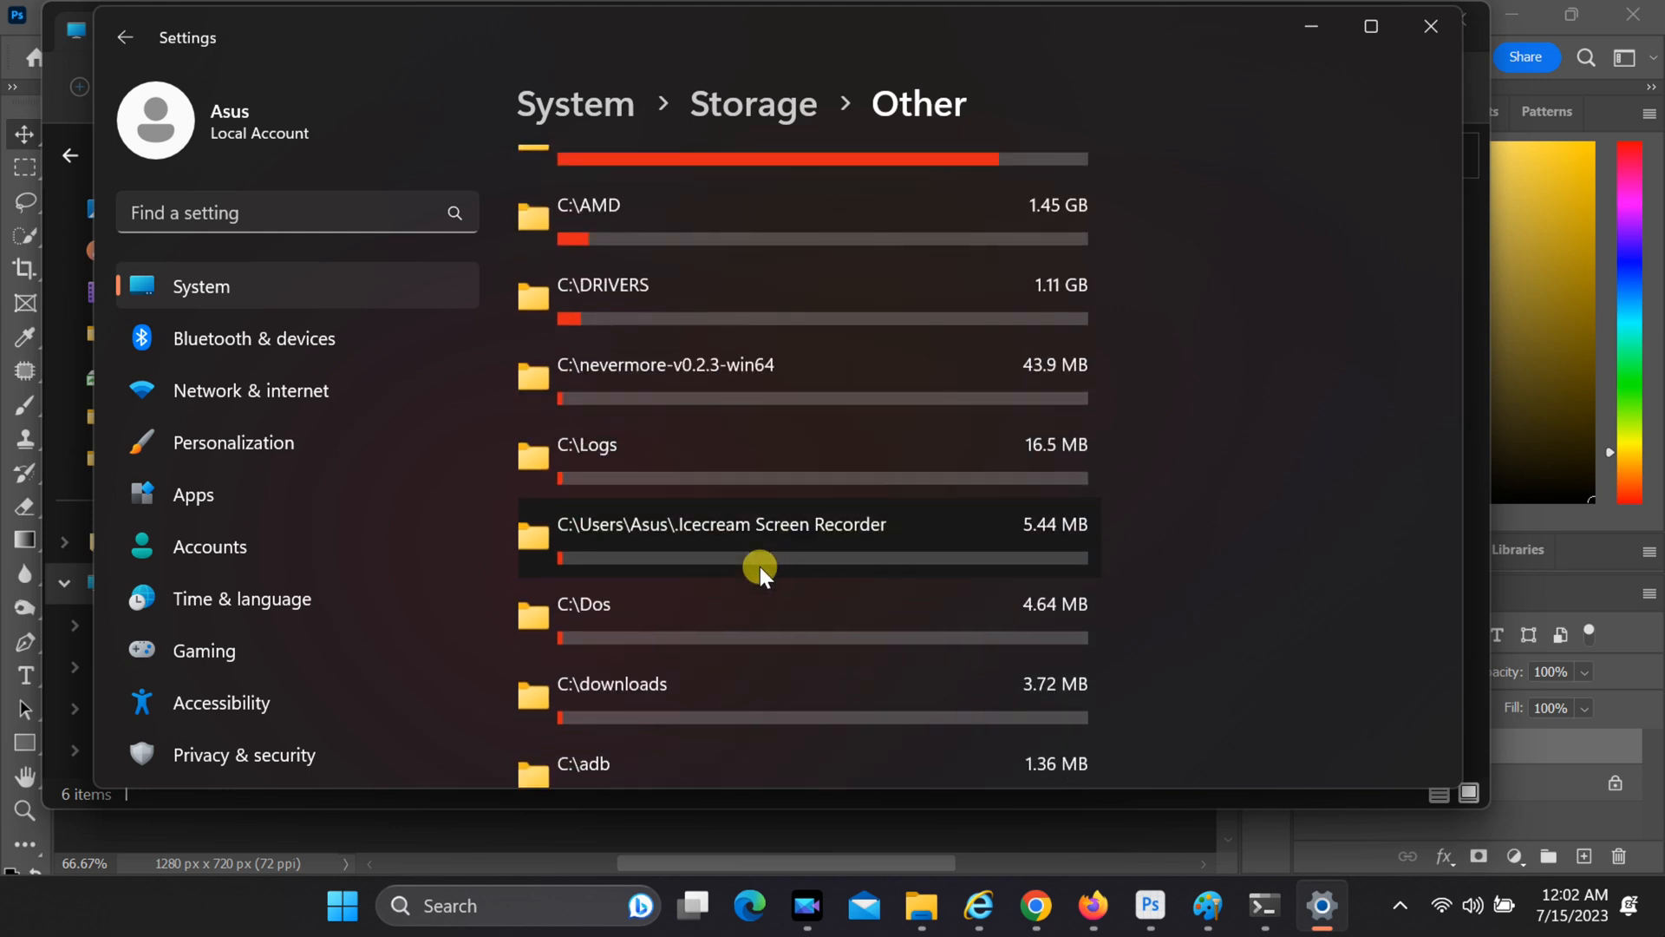
scroll(down, 3)
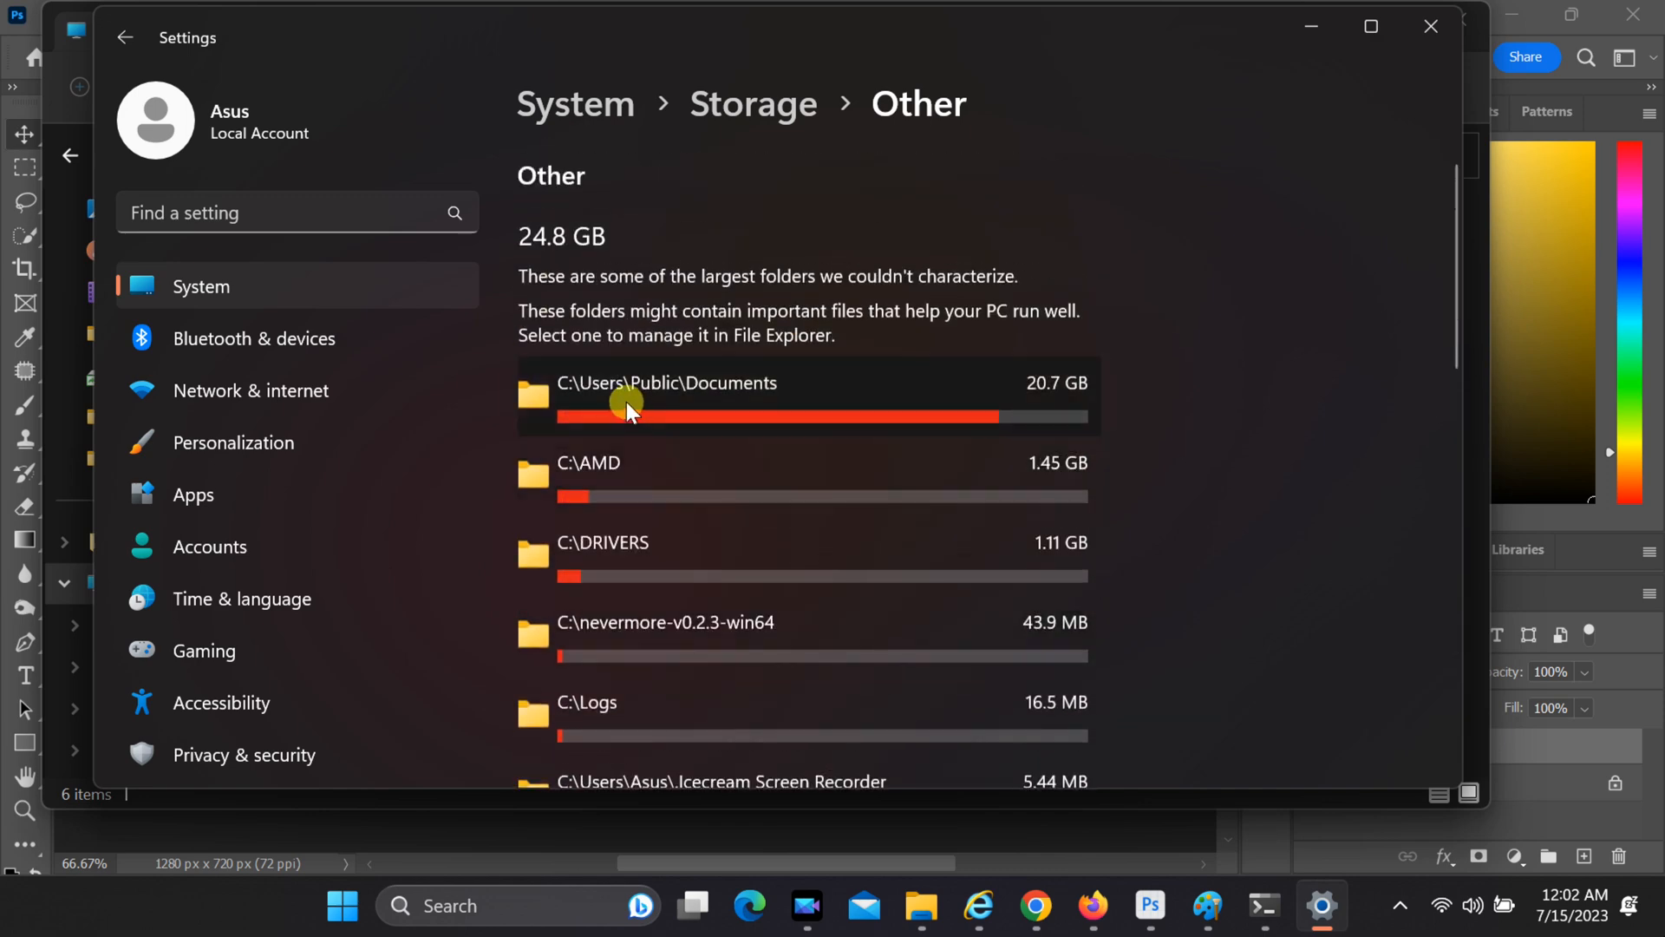
mouse_move(785, 484)
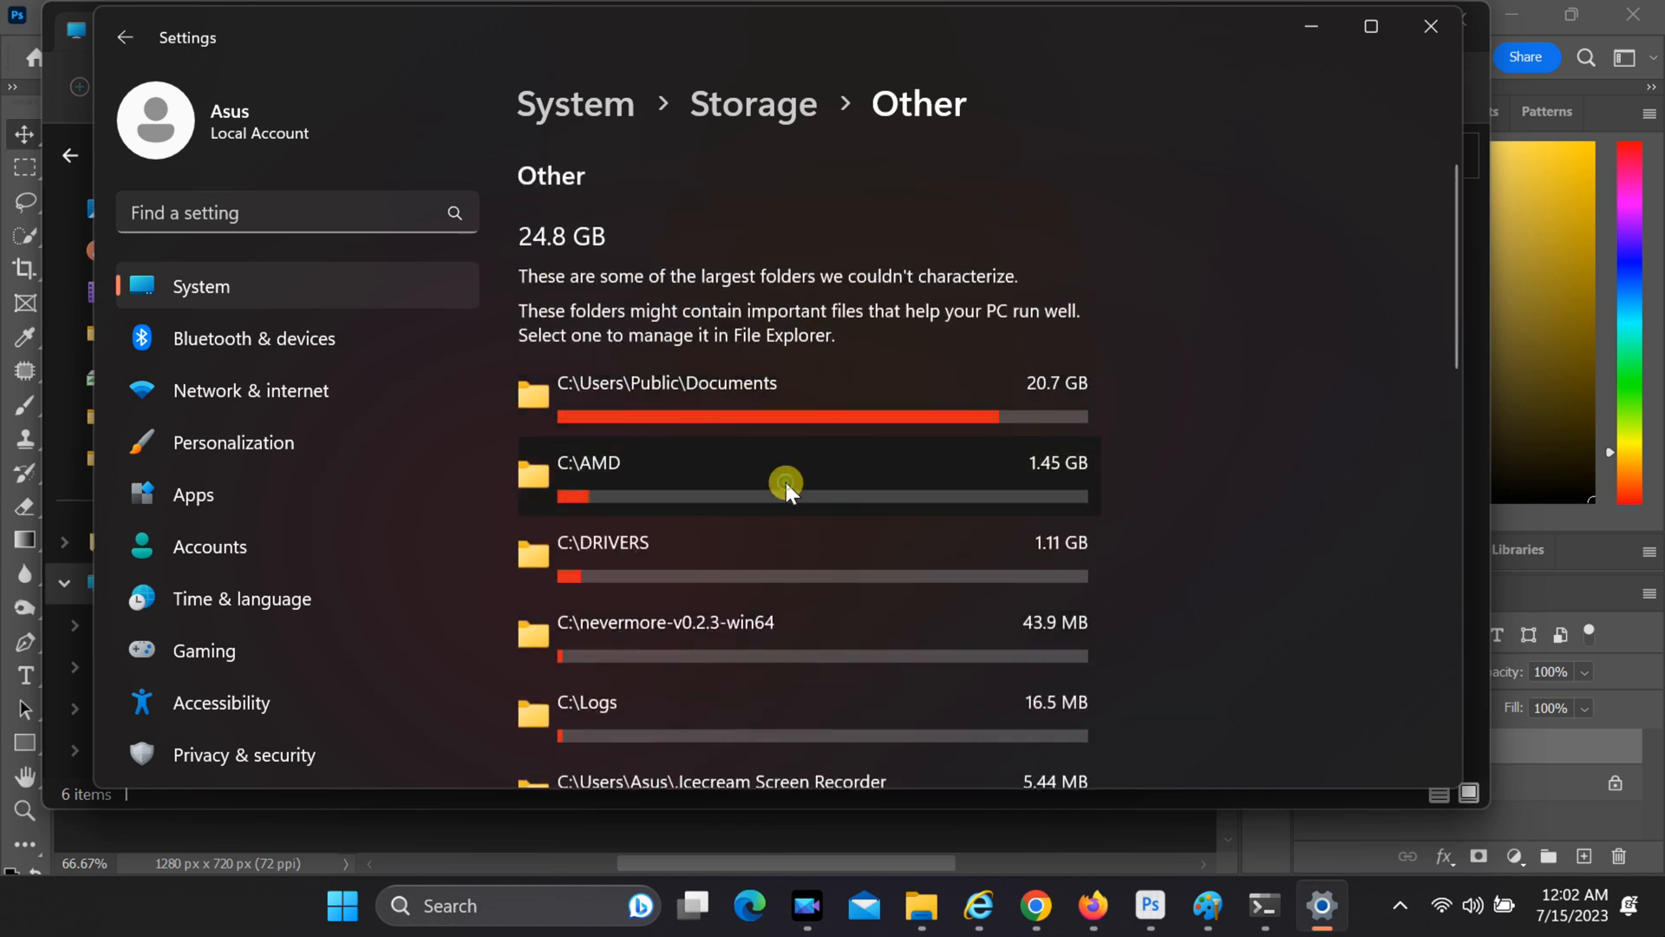
click(786, 483)
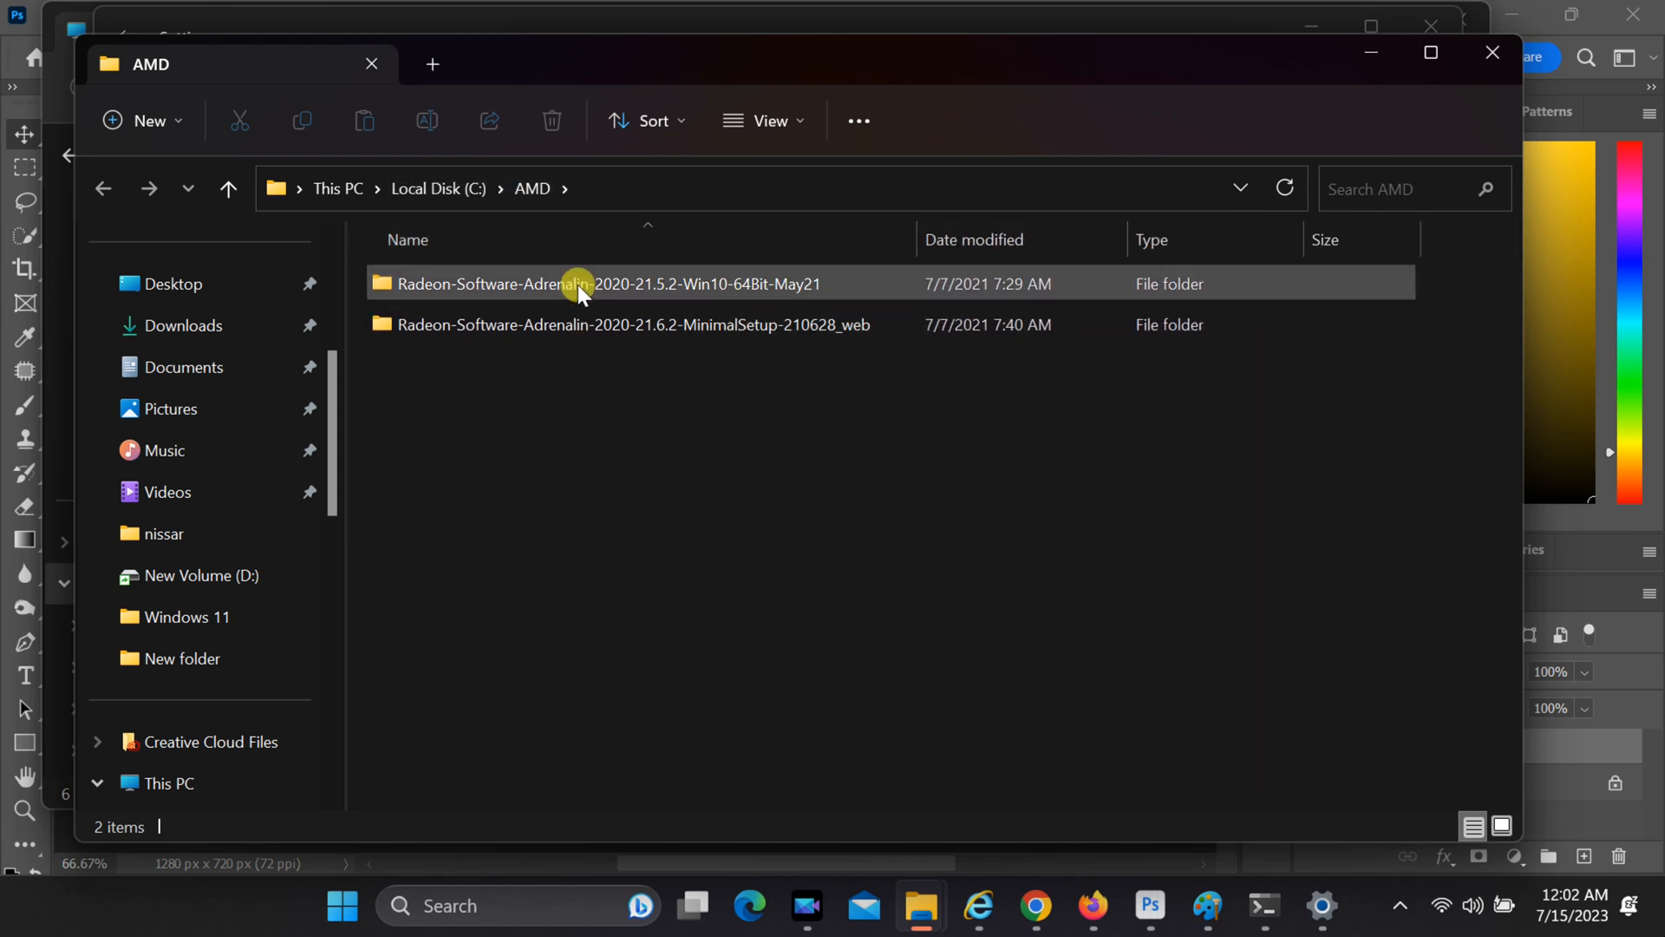
- Close the AMD folder window in File Explorer
key(ctrl+a)
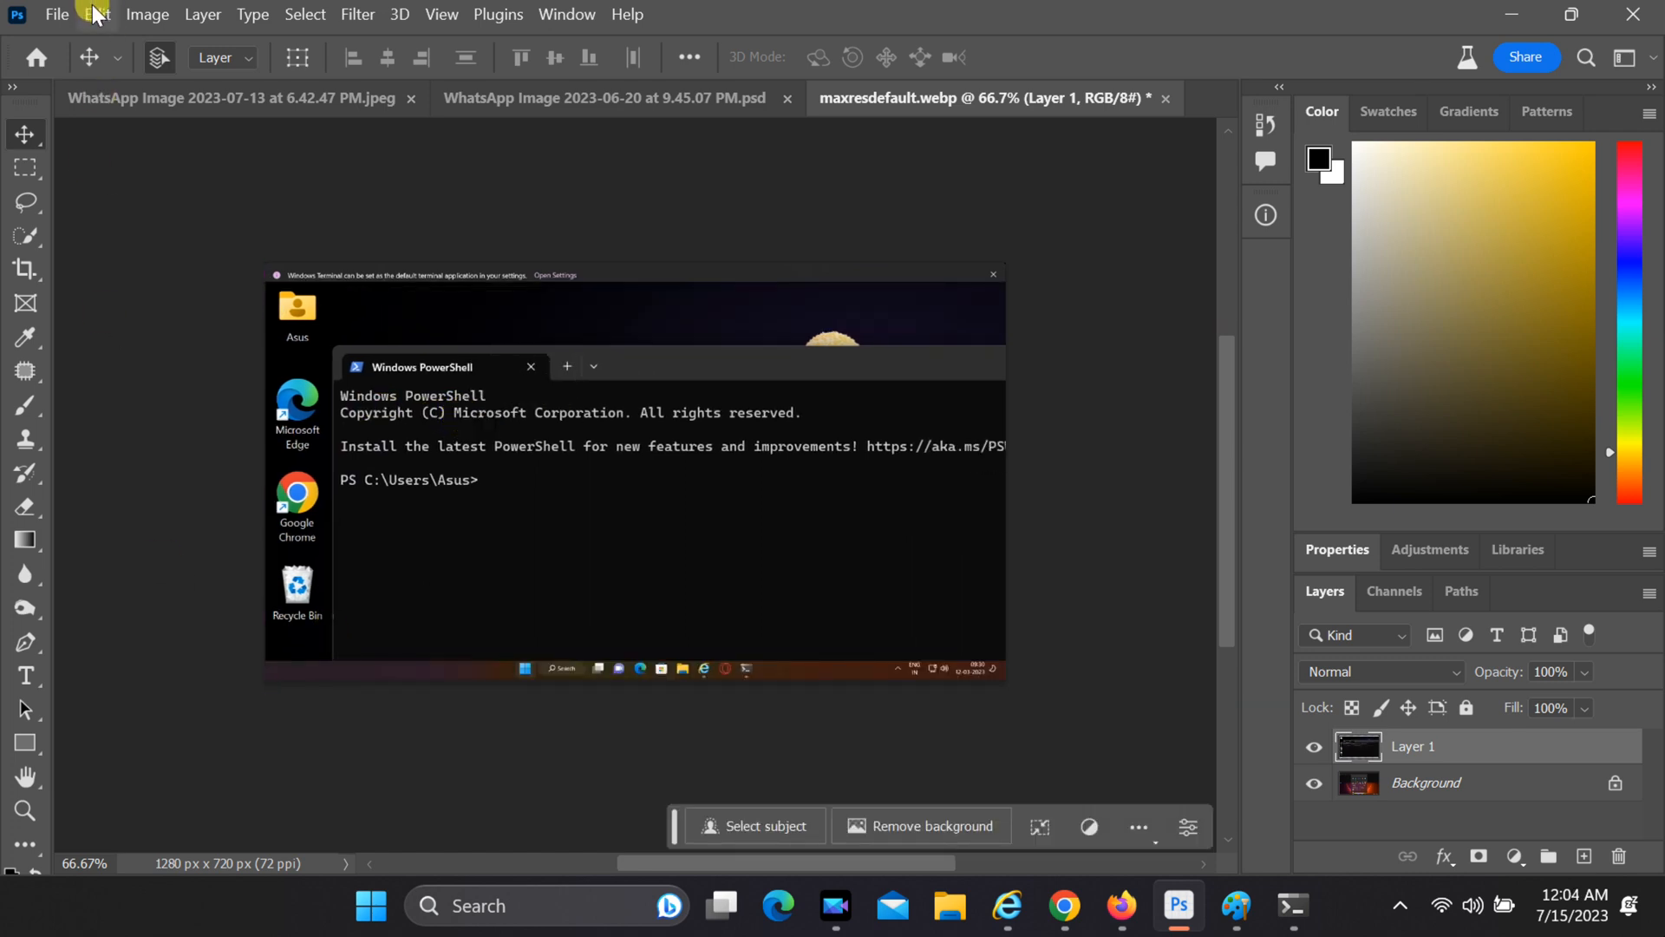
- Open Photoshop's Edit menu to reach Preferences > Scratch Disks
click(96, 14)
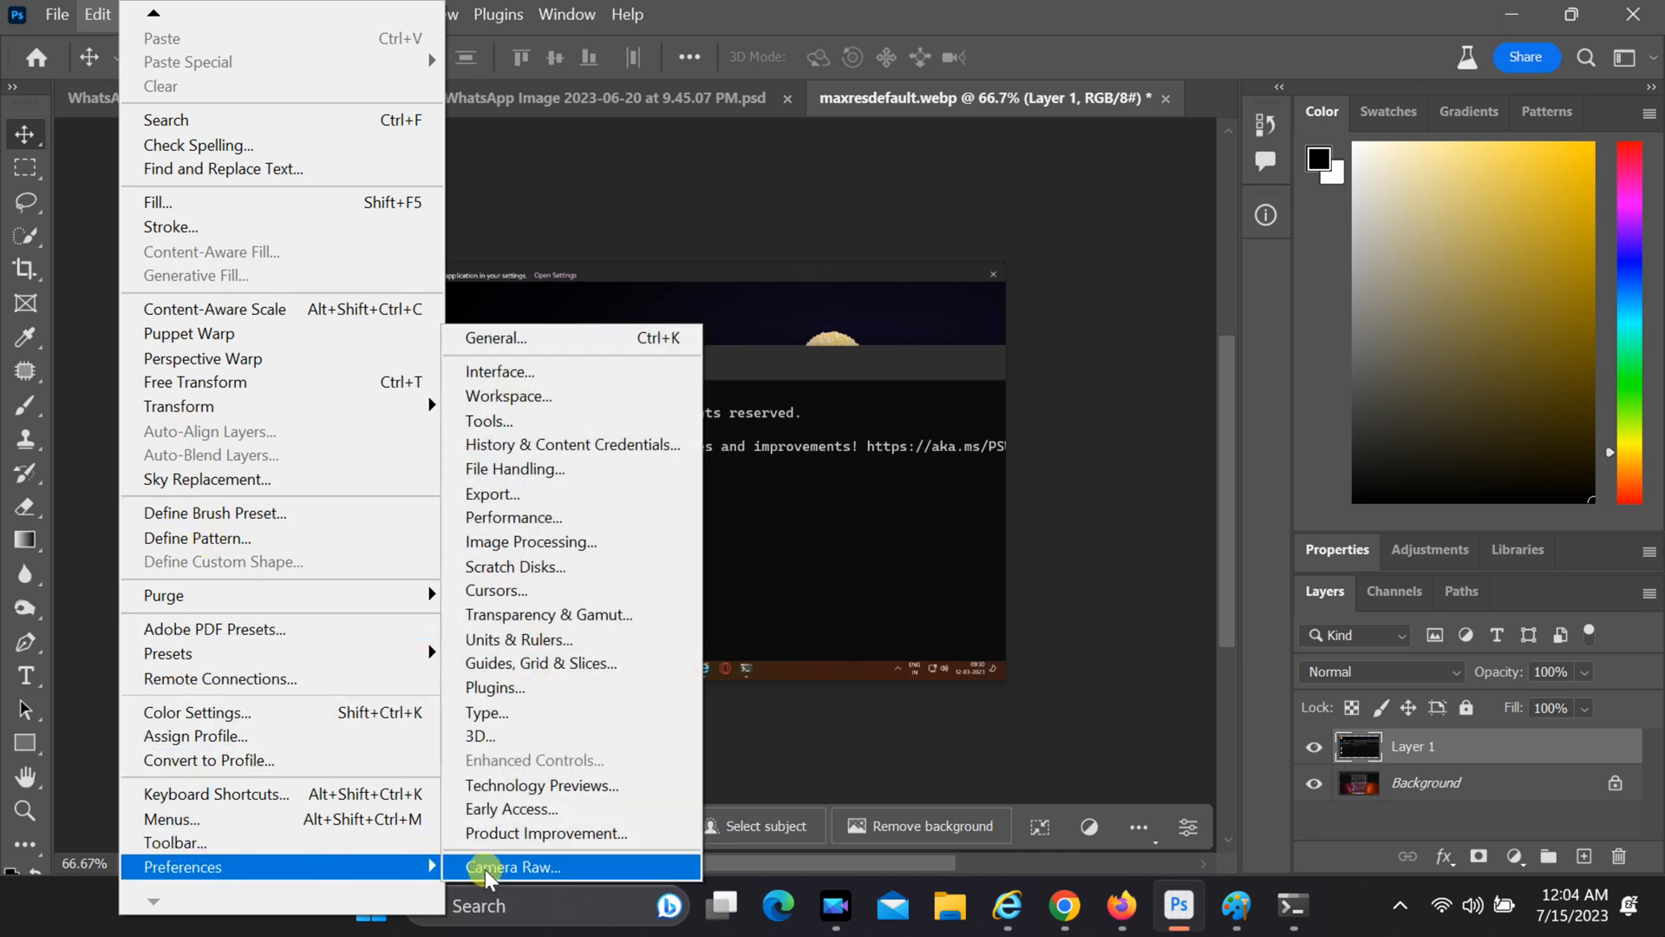
mouse_move(525, 591)
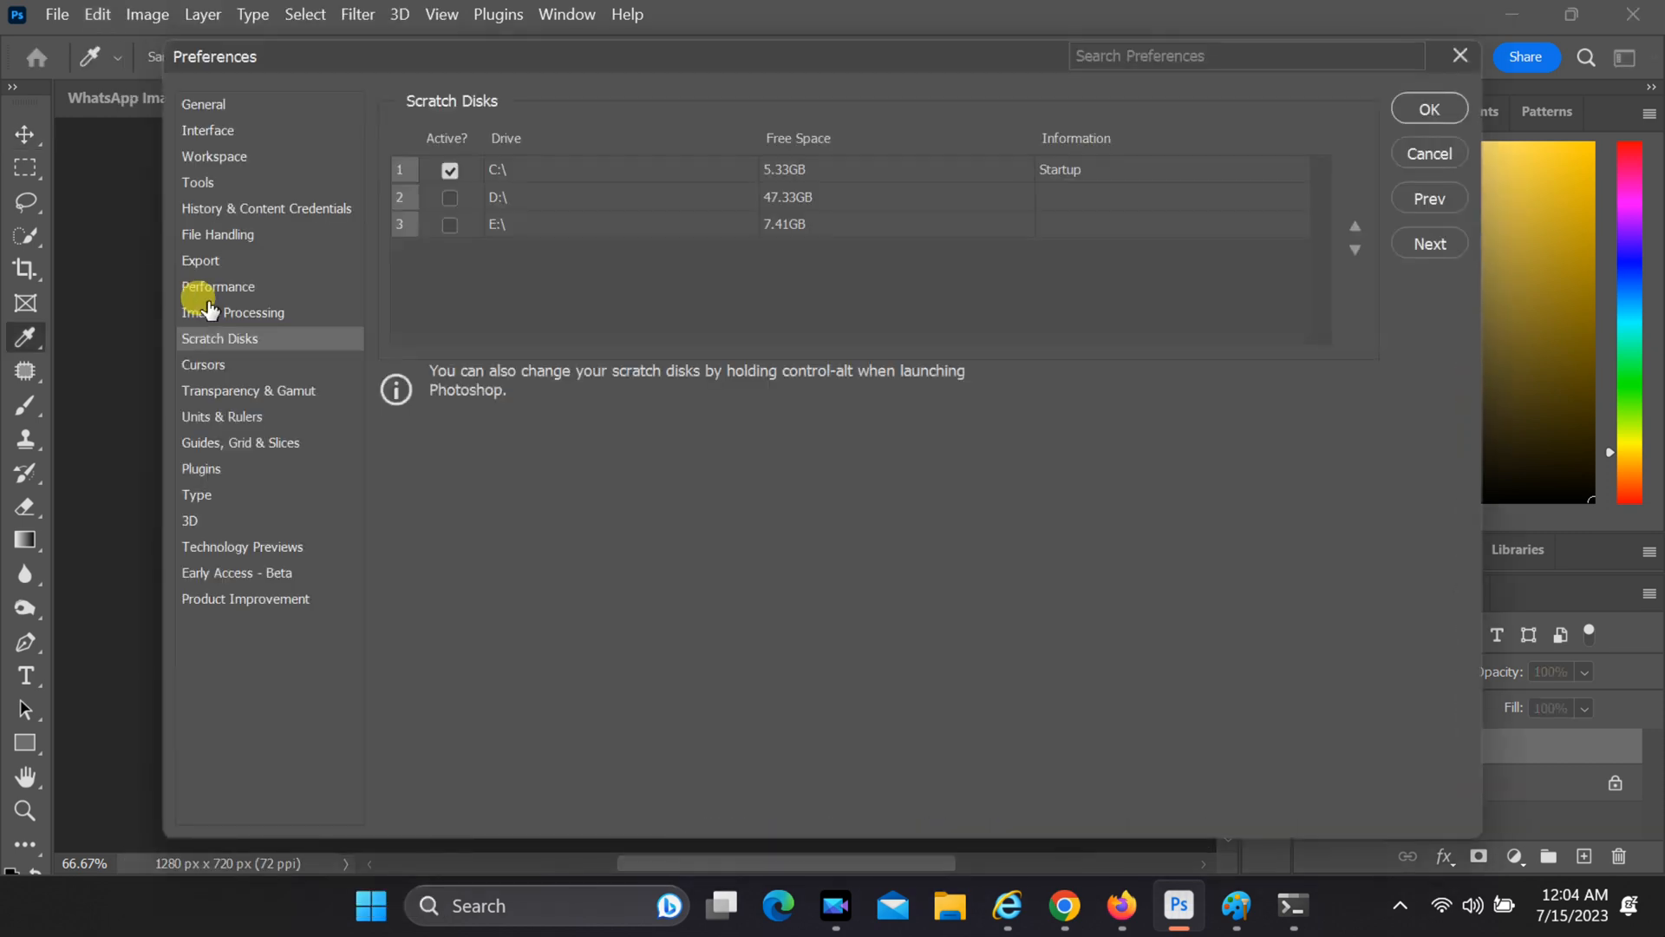
mouse_move(412, 202)
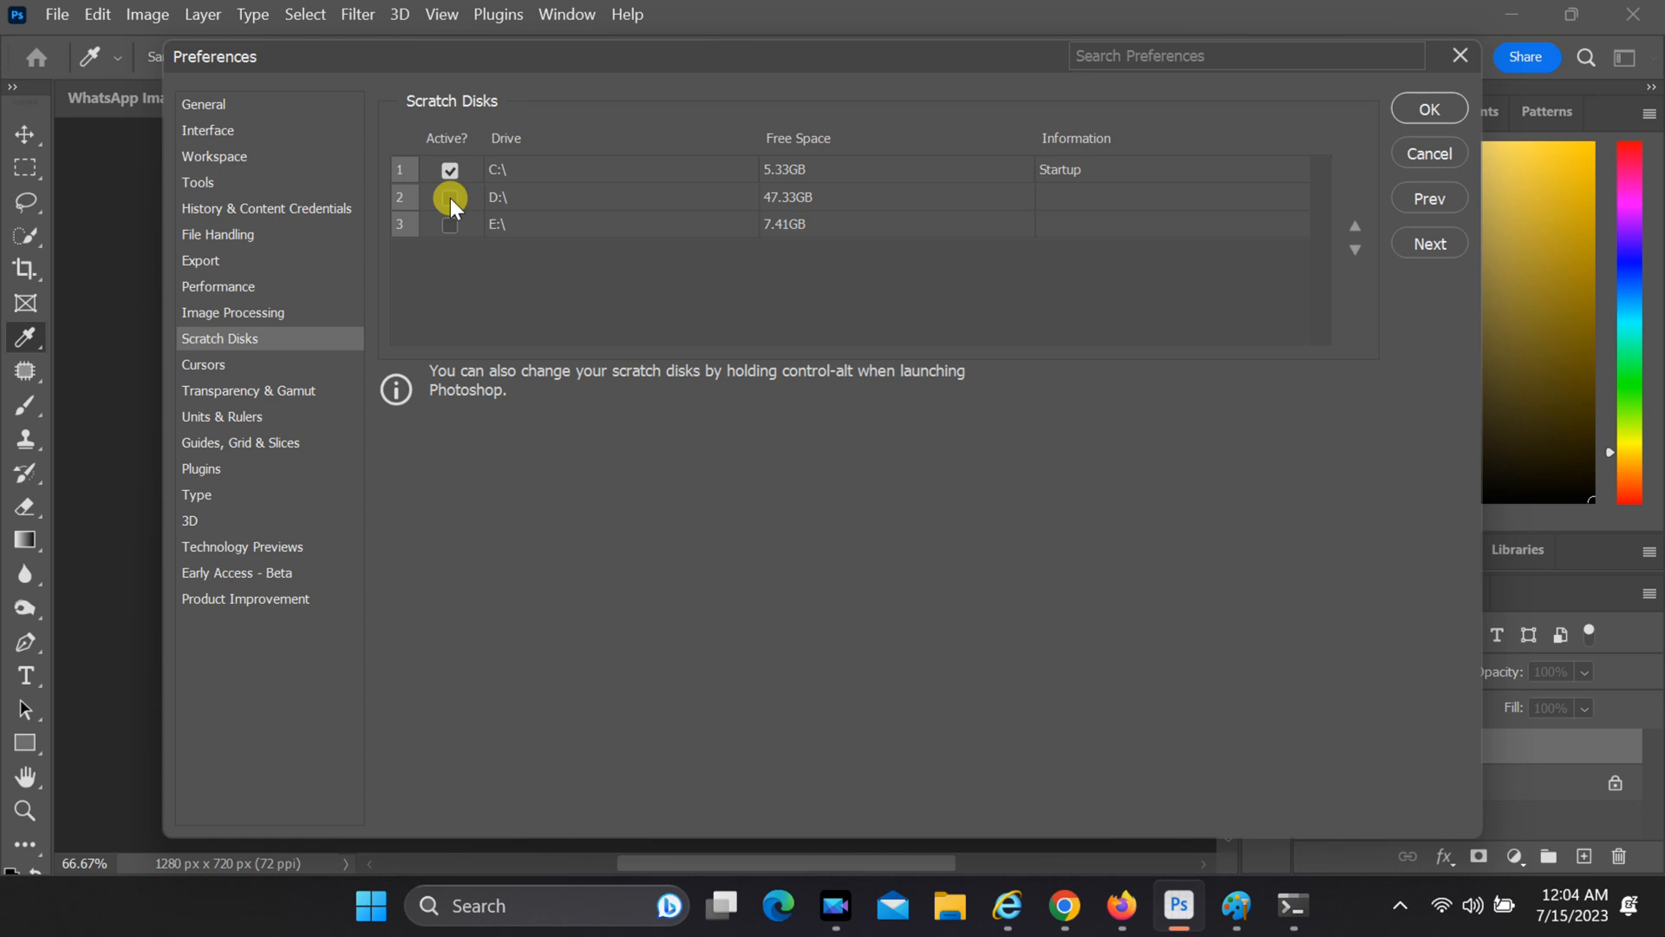
- Enable D:\ as scratch disk, disable C:\, and confirm the preferences
click(449, 197)
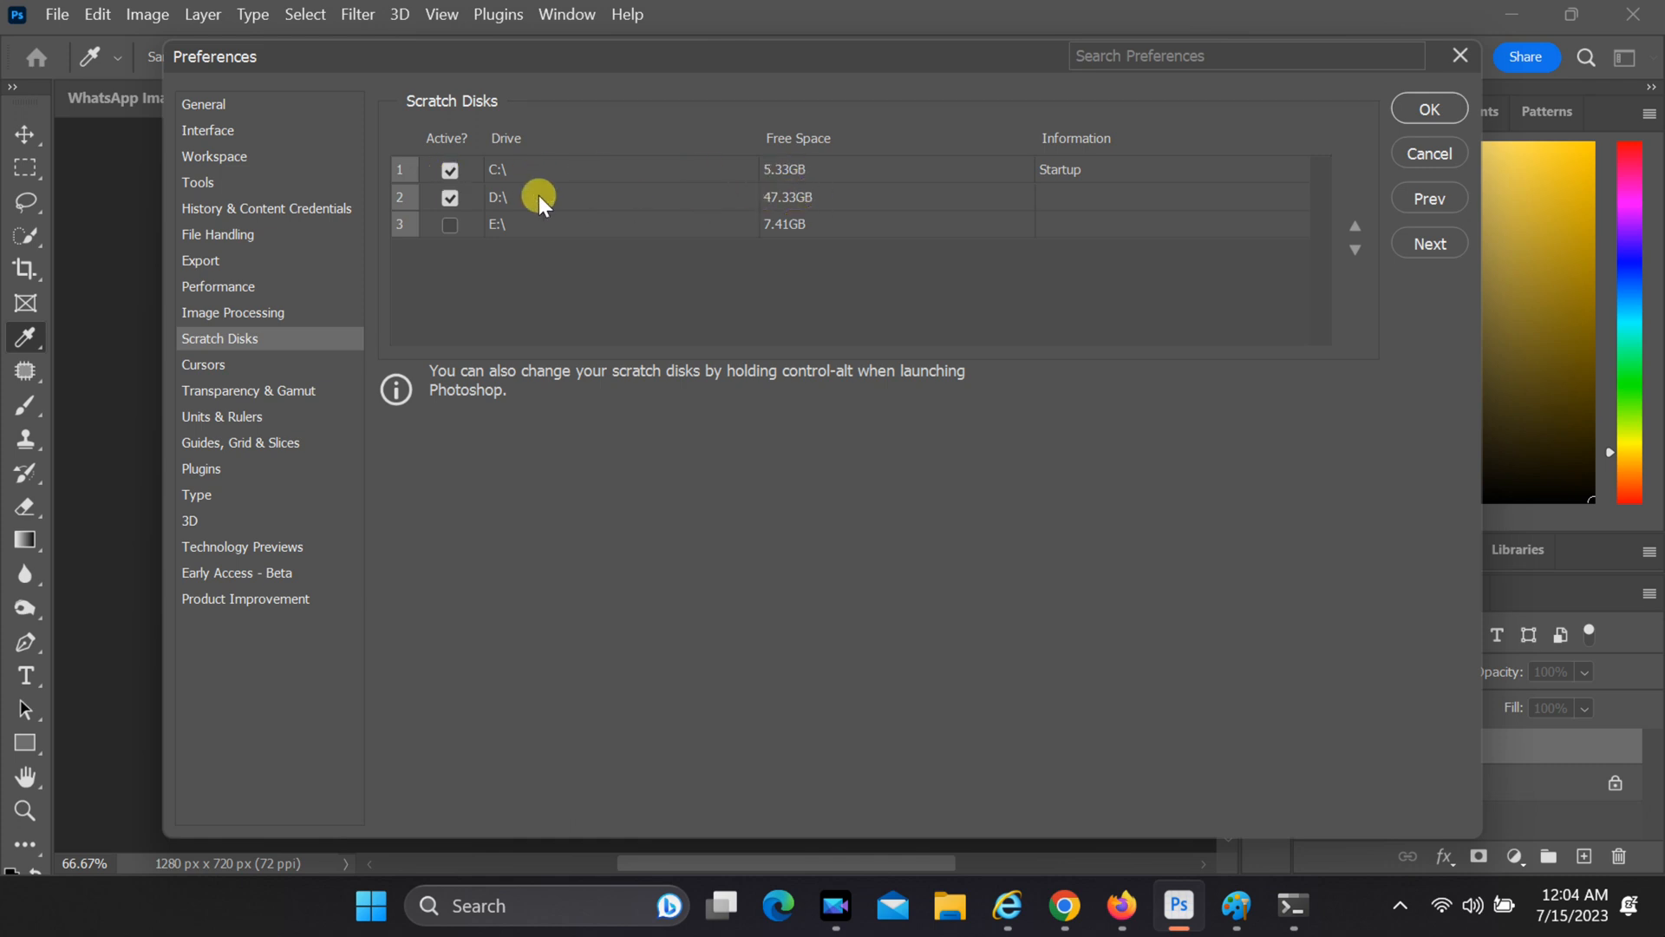
mouse_move(680, 178)
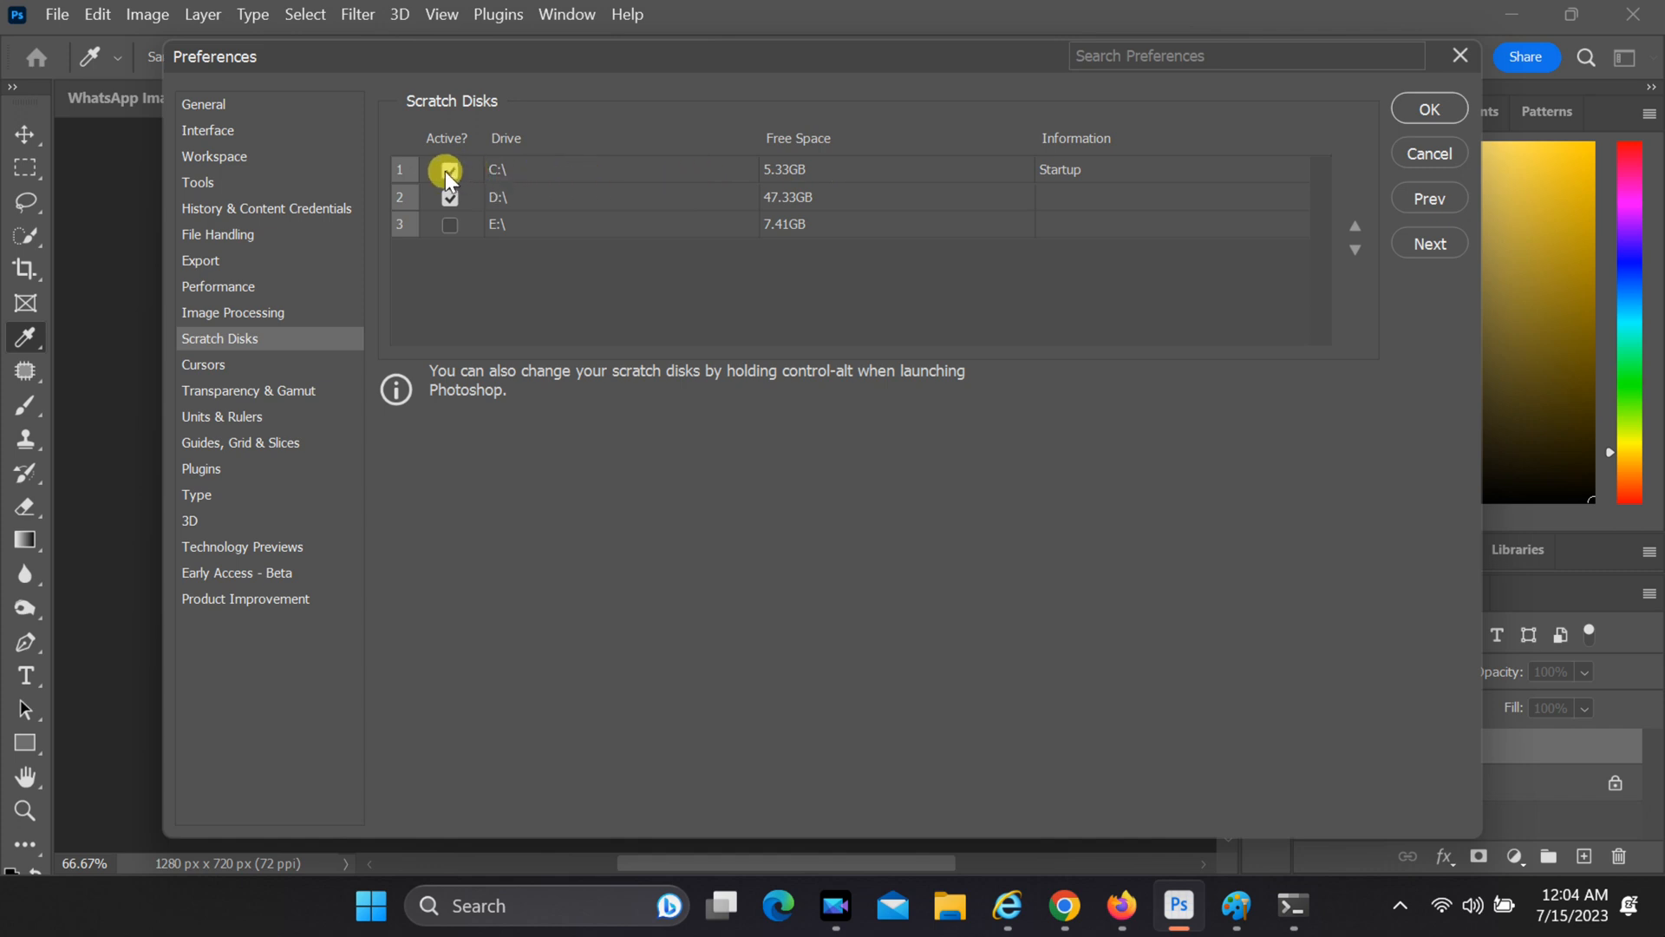
click(449, 198)
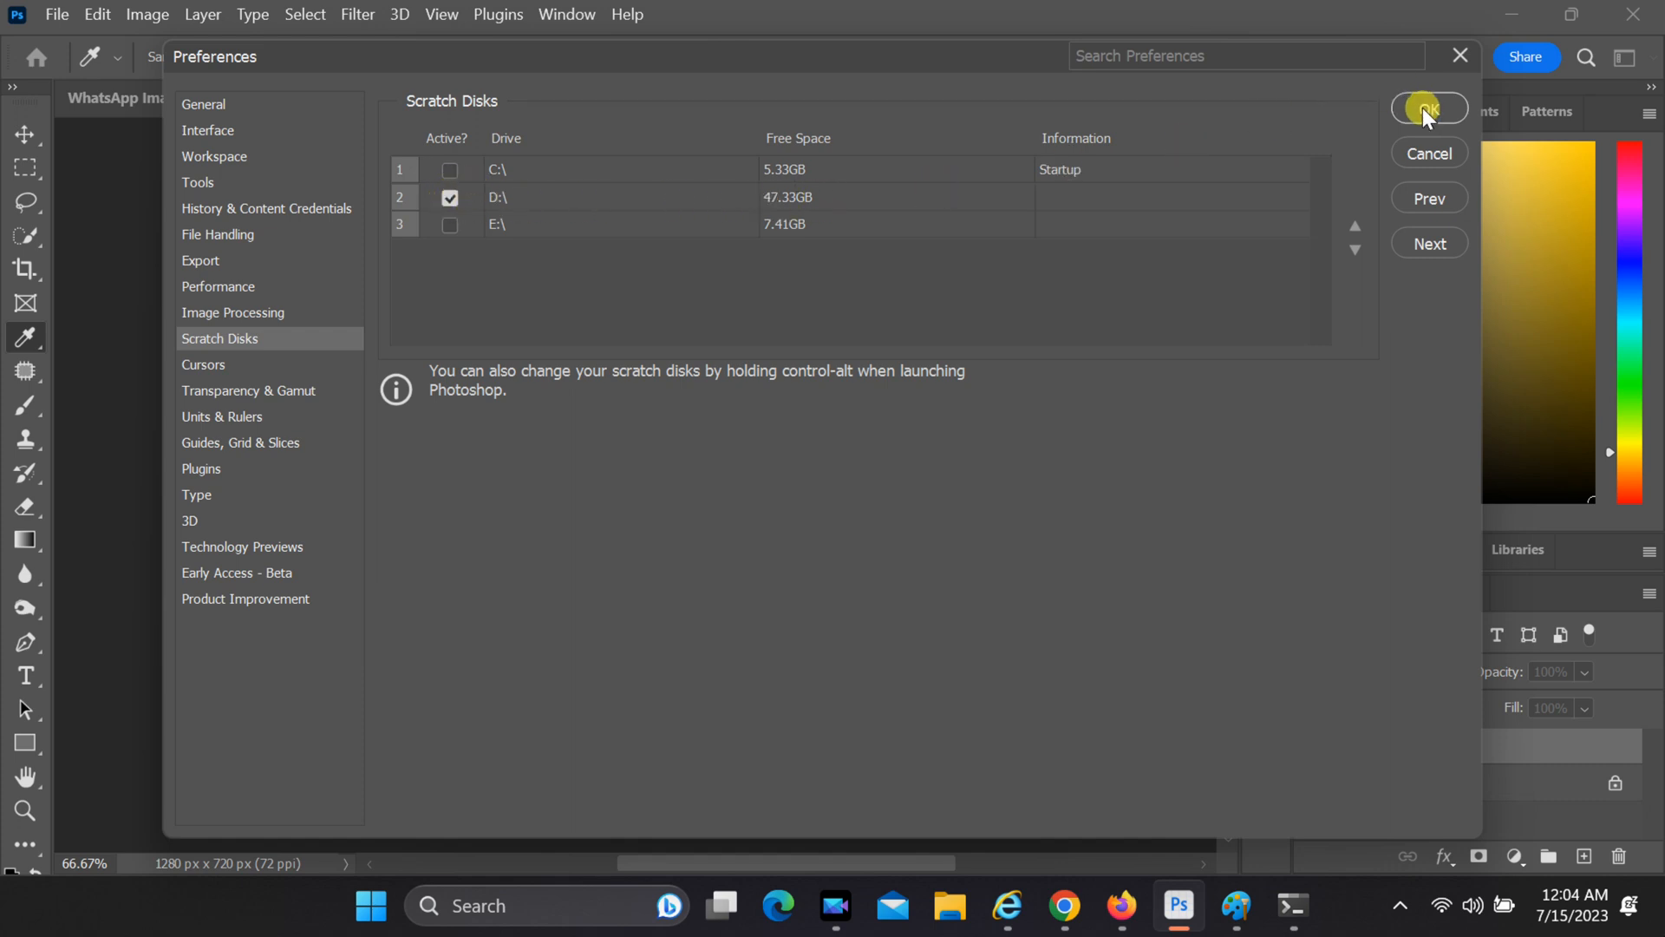
click(1428, 108)
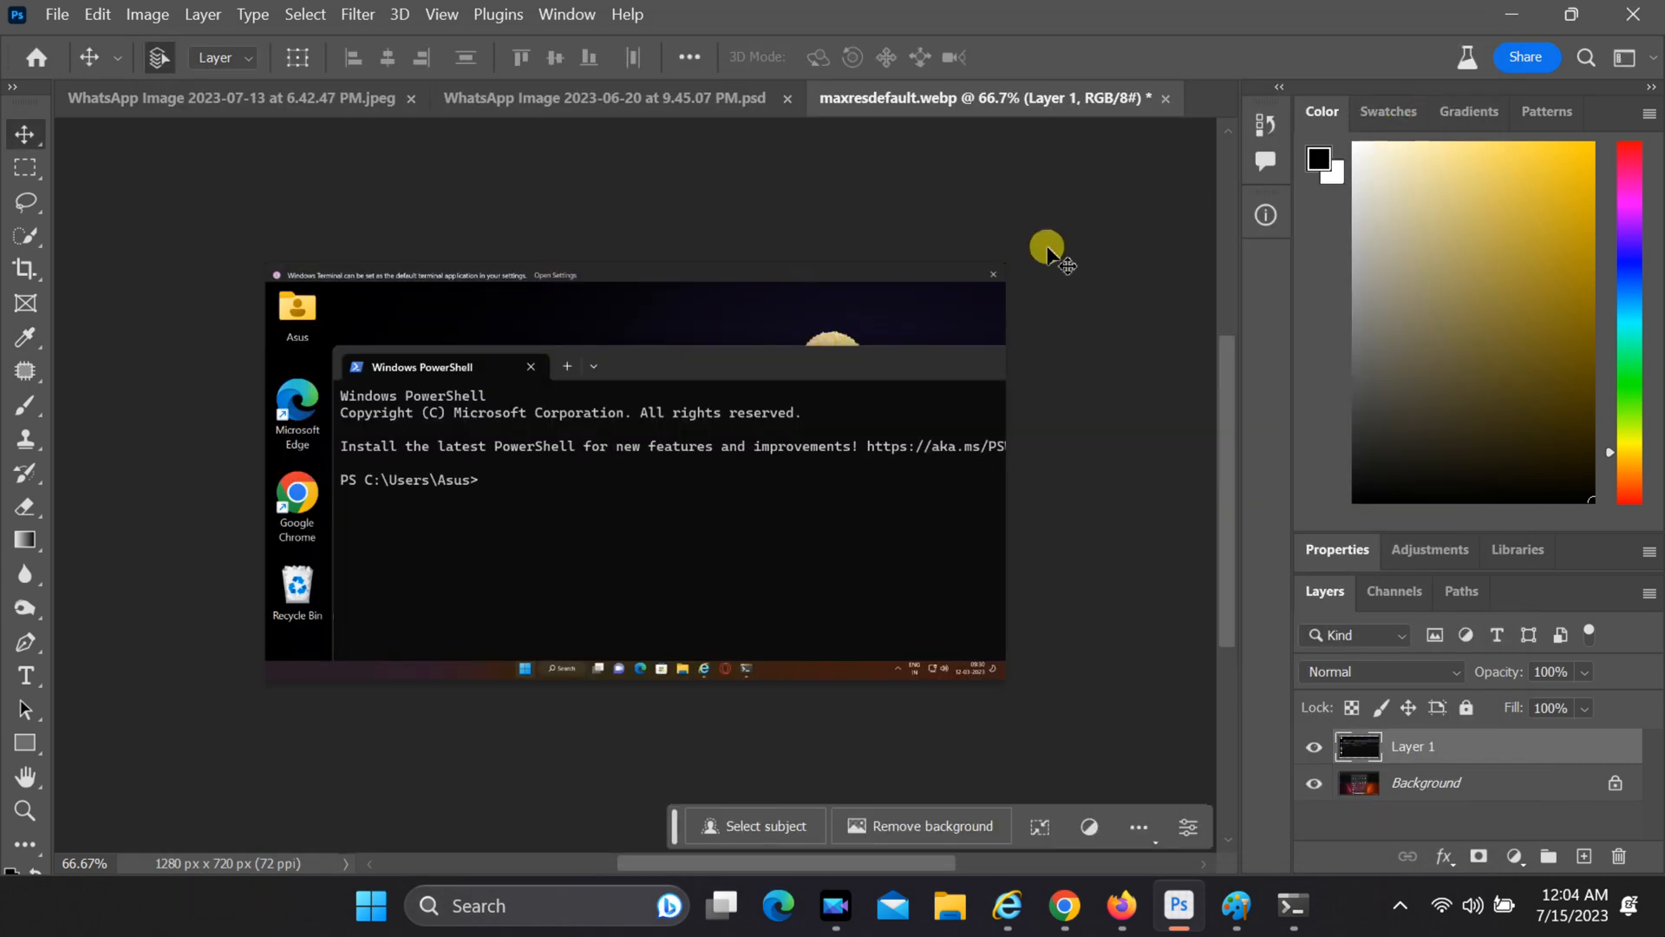